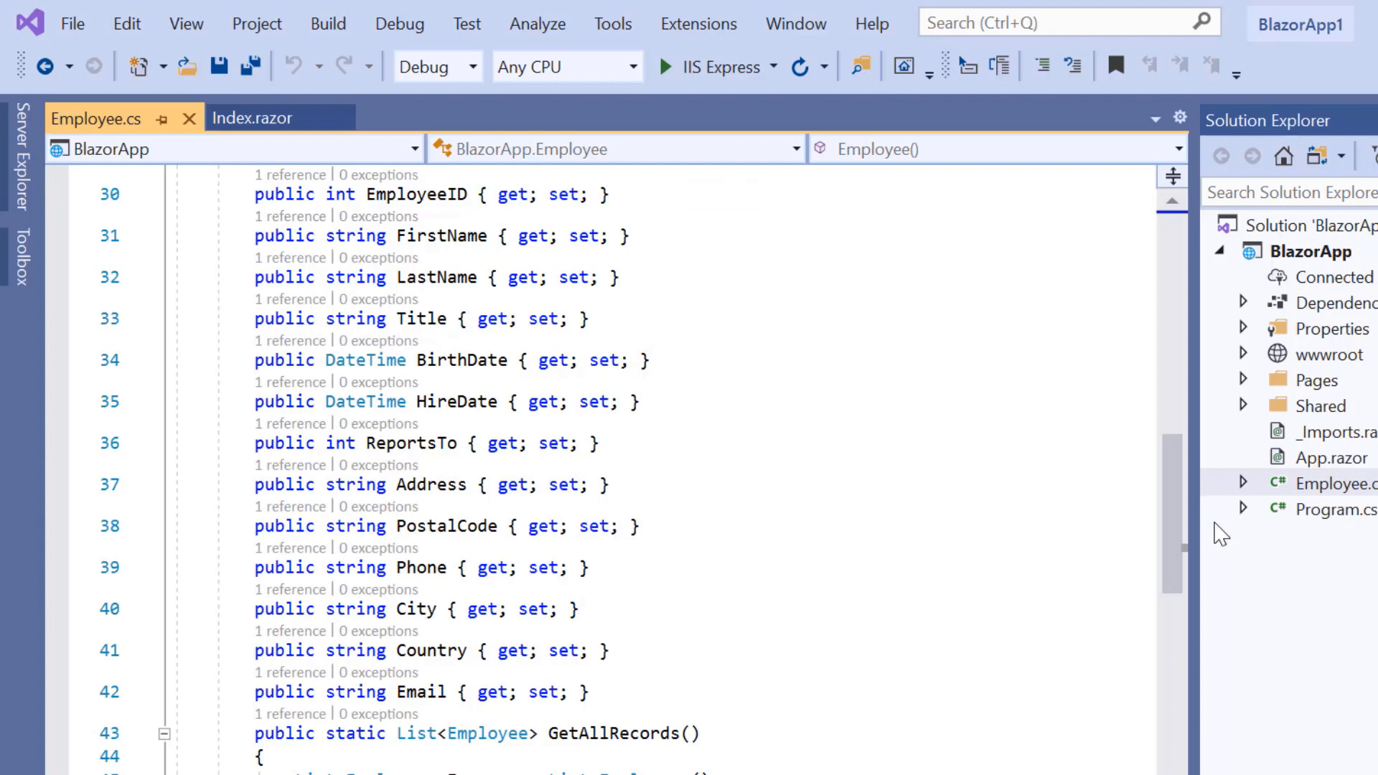
- Close the Employee.cs file so only Index.razor stays open
{"action": "left_click", "coordinate": [253, 120]}
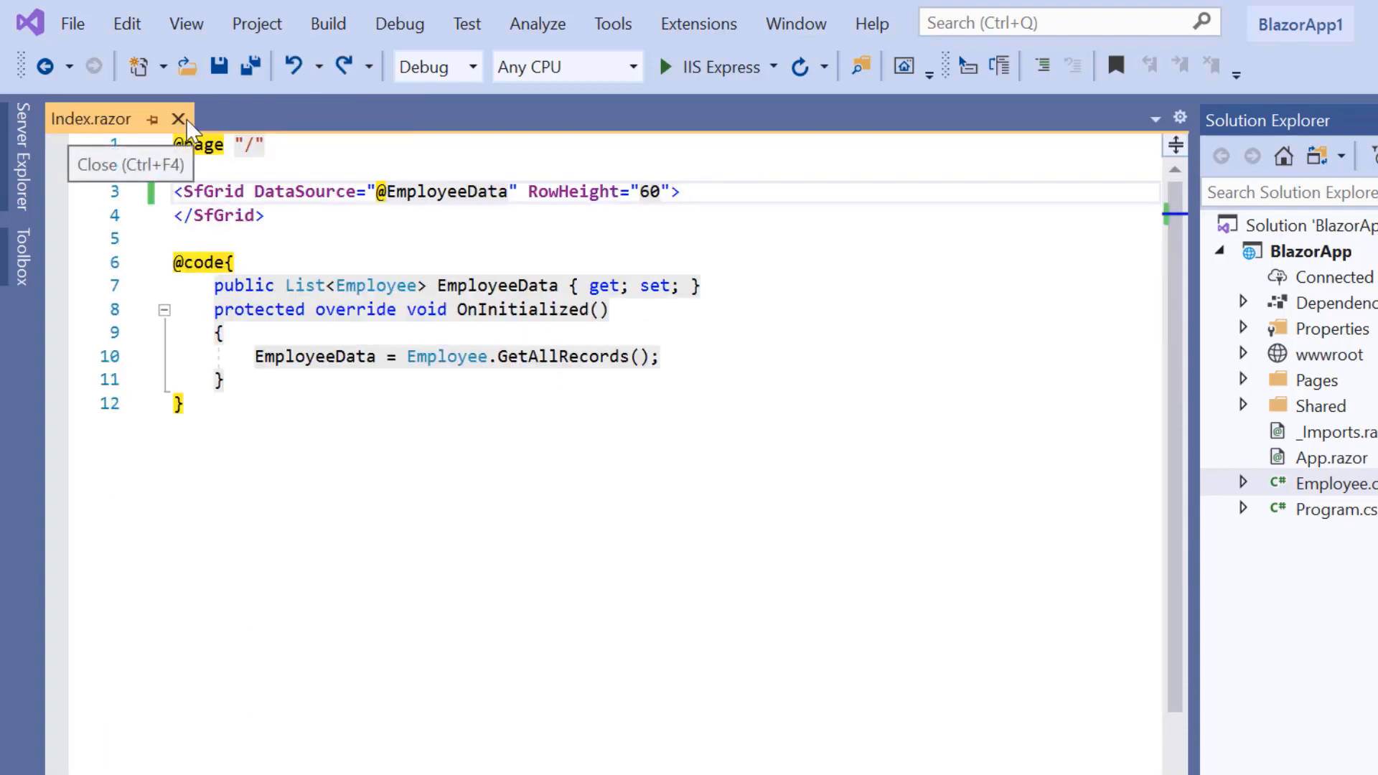
{"action": "mouse_move", "coordinate": [1028, 245]}
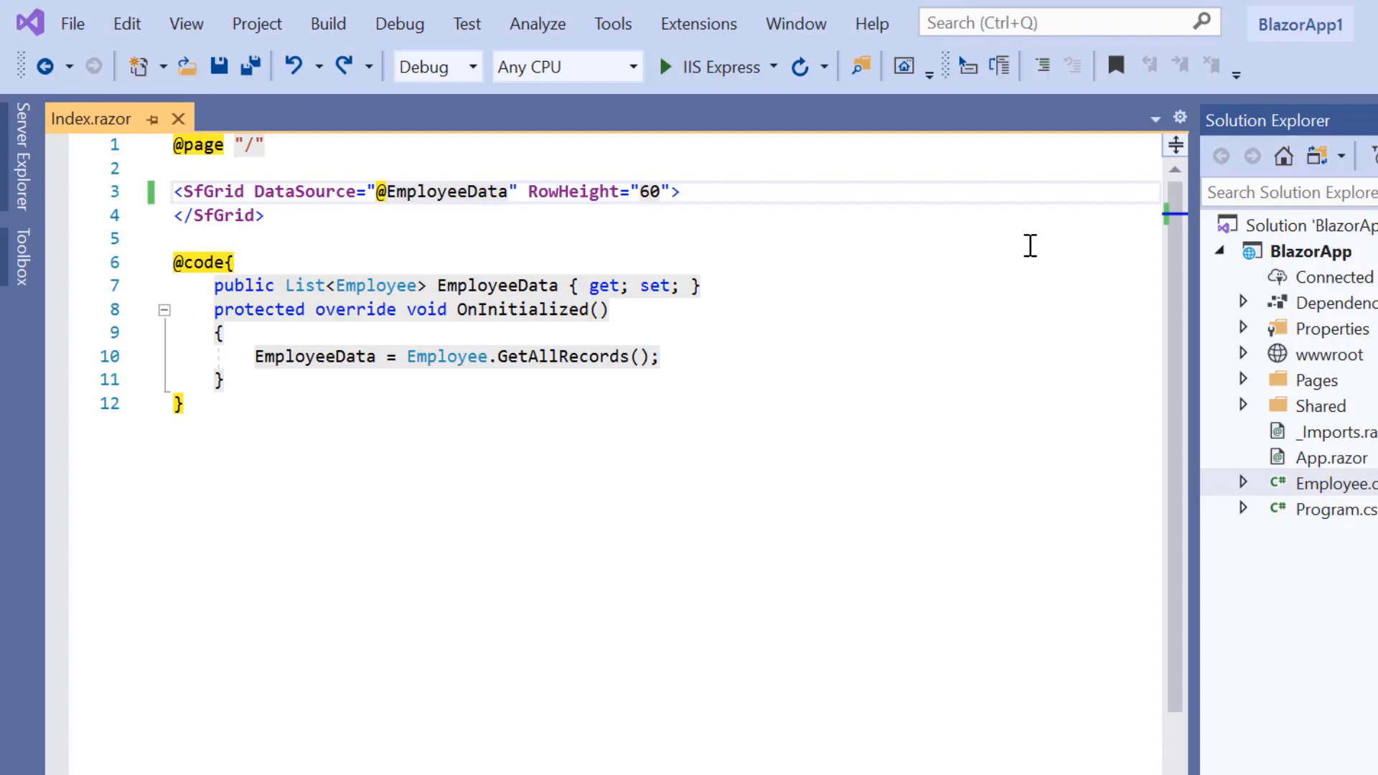
- Add GridColumns with an Employee Image column, TextAlign.Center and Width 250
{"action": "key", "text": "enter"}
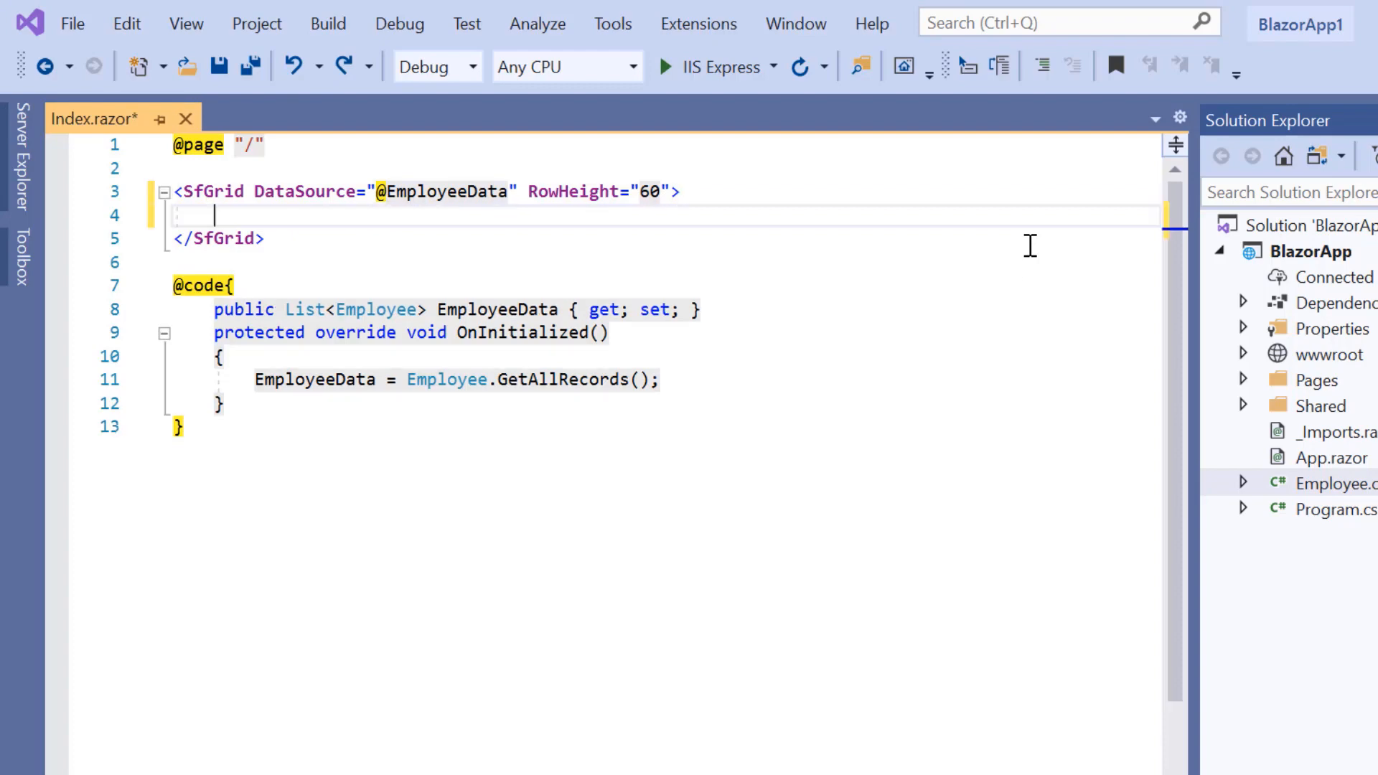
{"action": "type", "text": "<GridColumns>"}
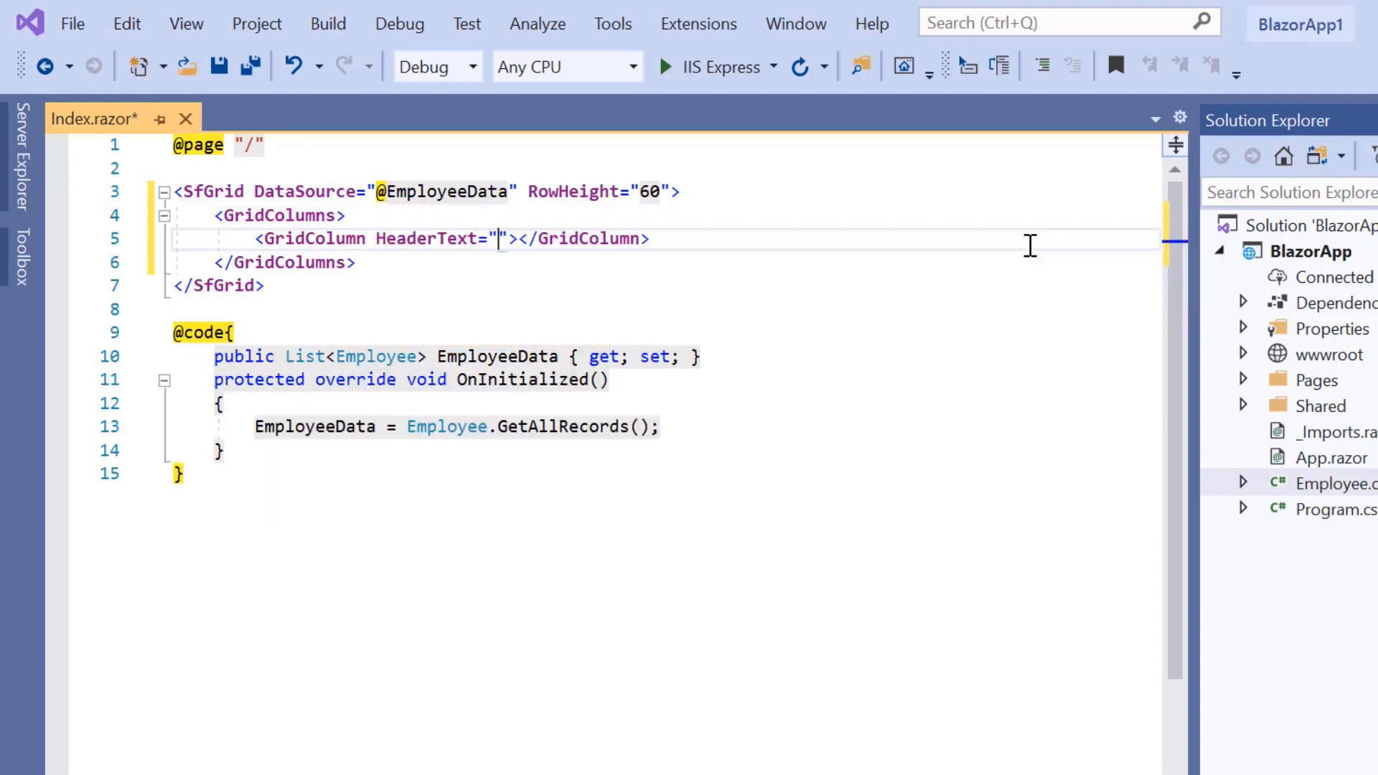
{"action": "type", "text": "Employee Image"}
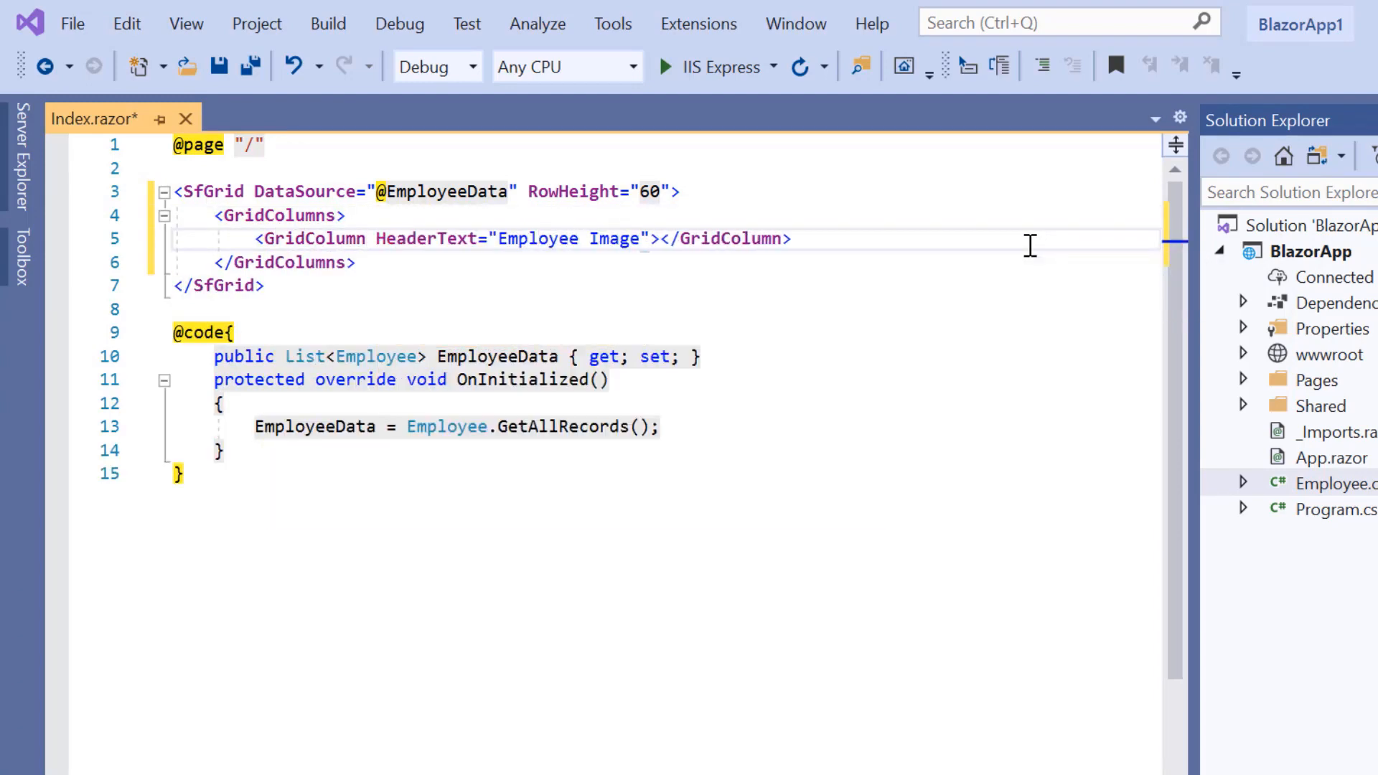
{"action": "type", "text": "TextAlign=\"\"></GridColumn>"}
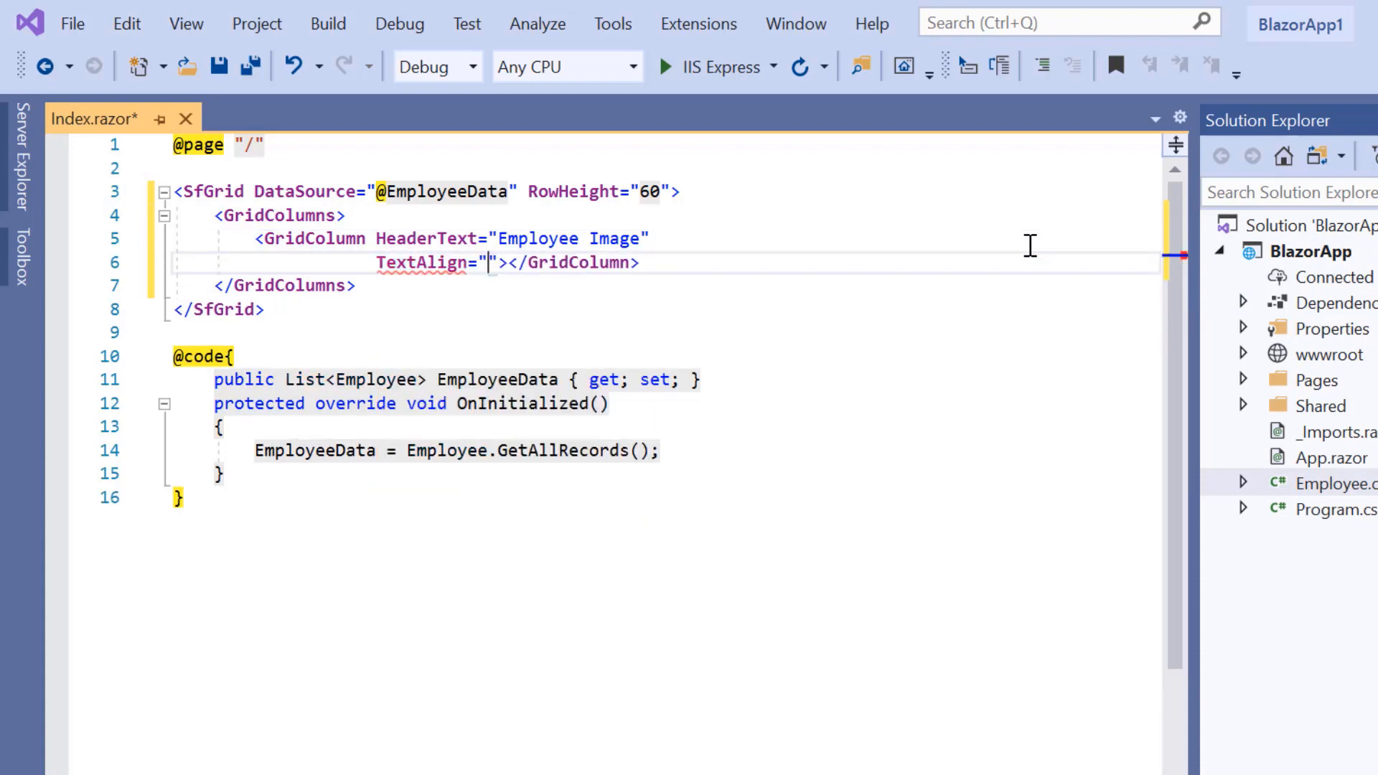
{"action": "type", "text": "Tex"}
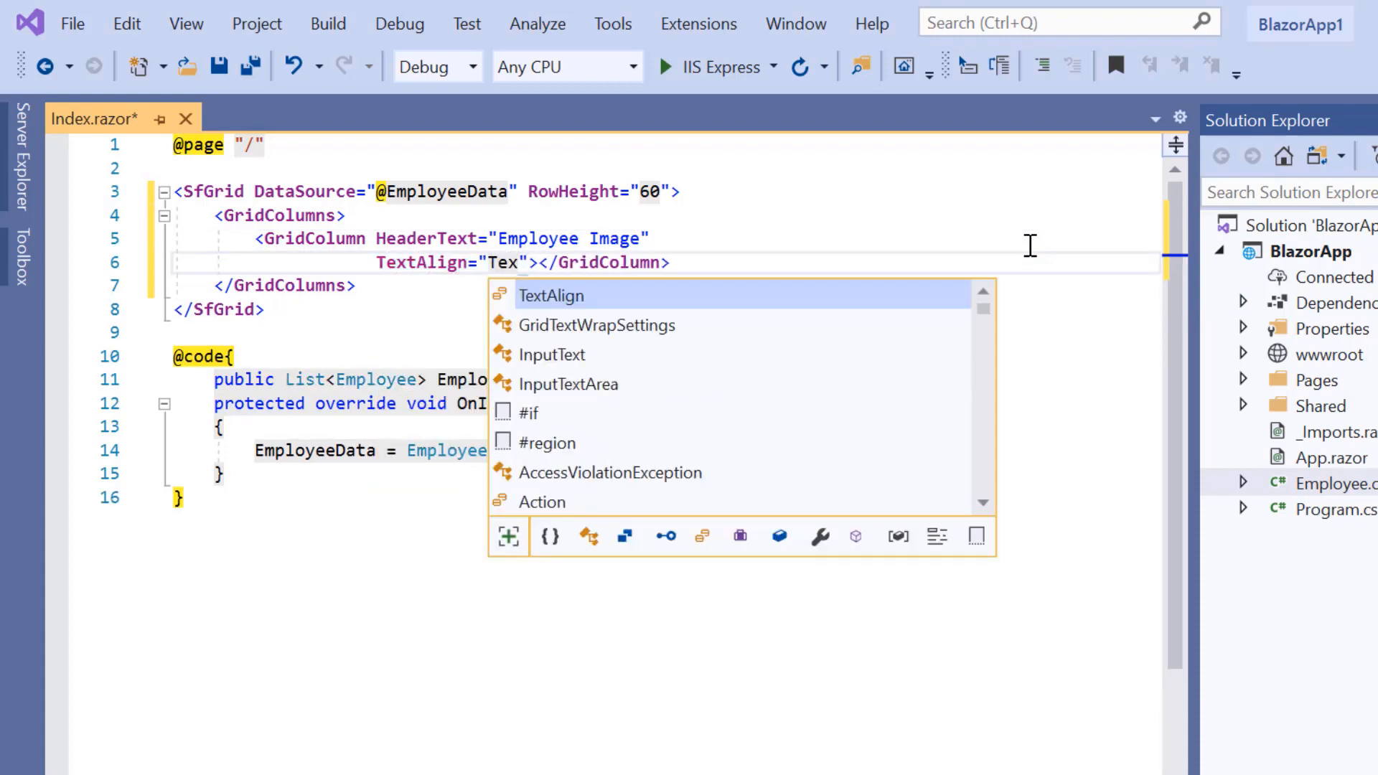
{"action": "key", "text": "Tab"}
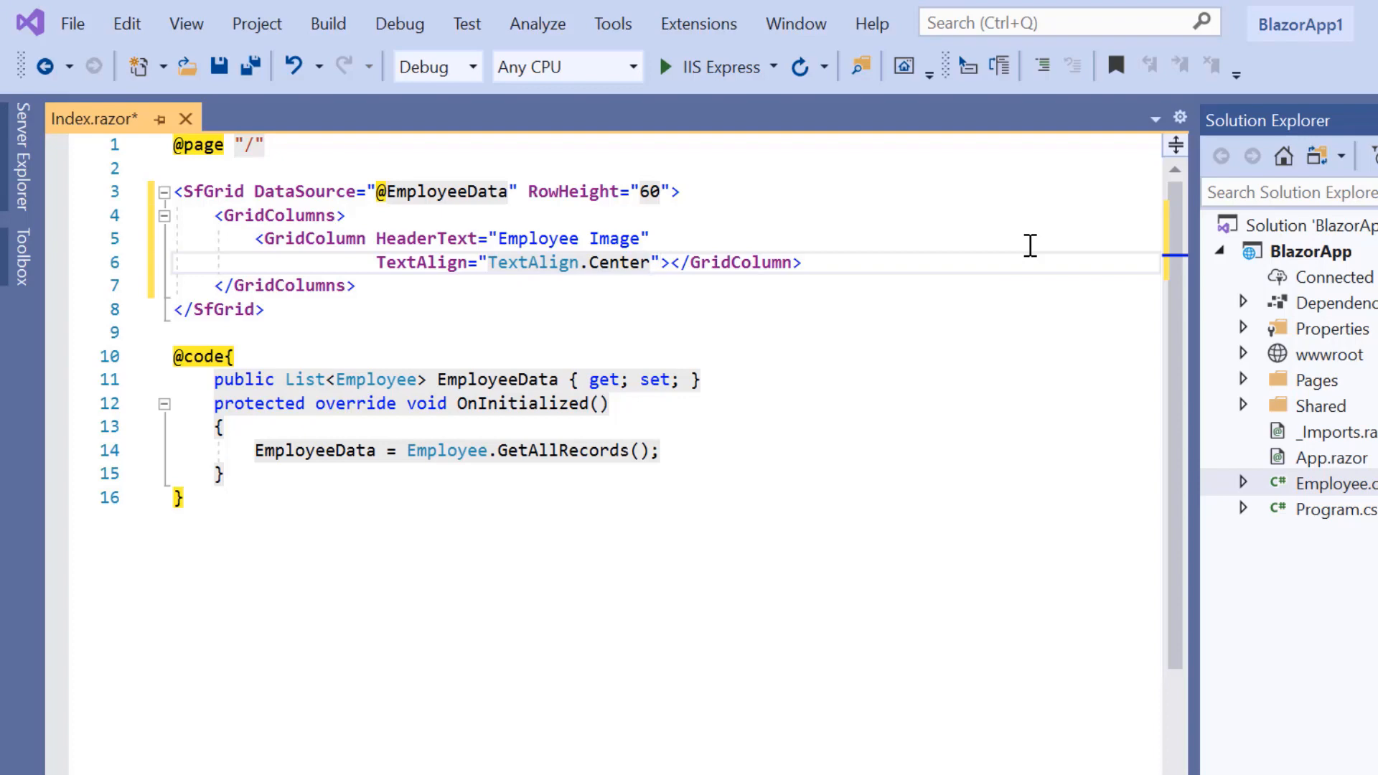
{"action": "type", "text": "Width=\"\"></GridColumn>"}
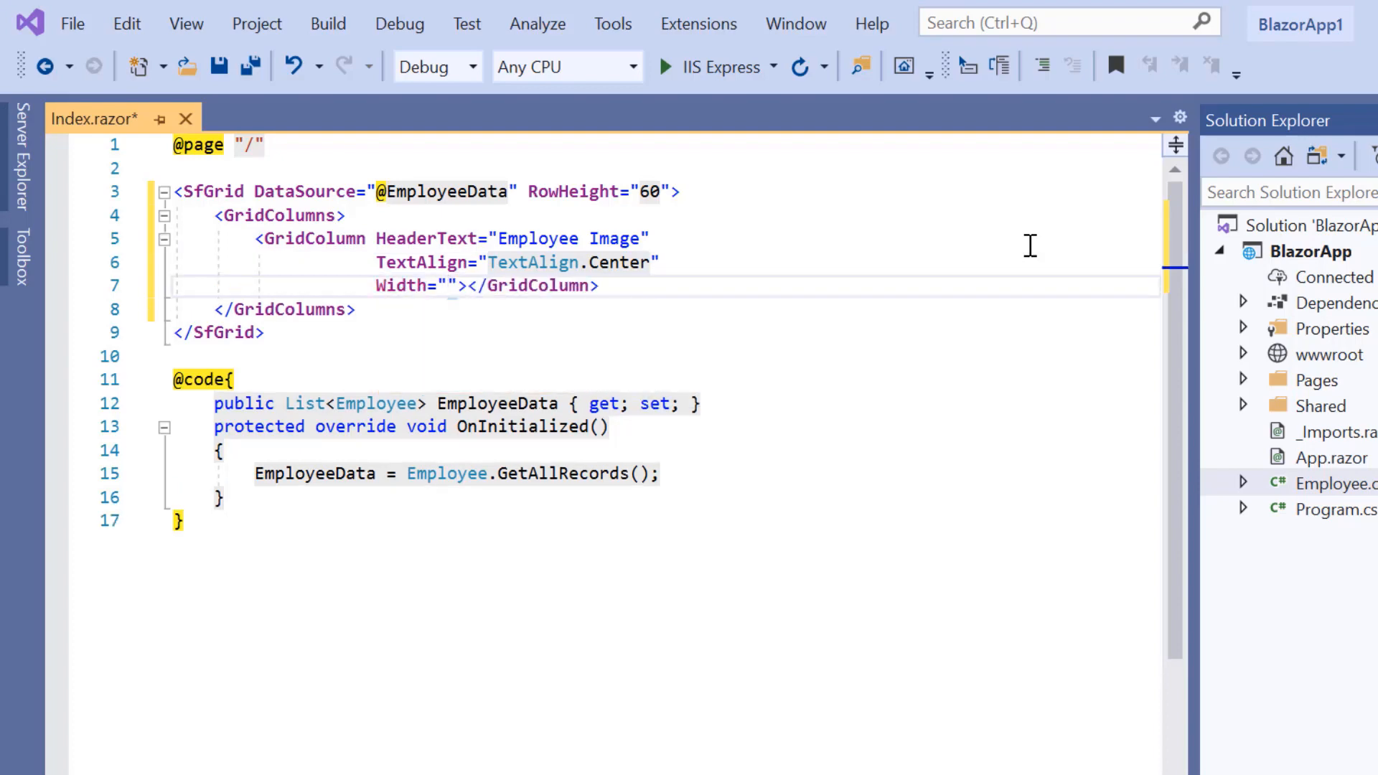
{"action": "type", "text": "250"}
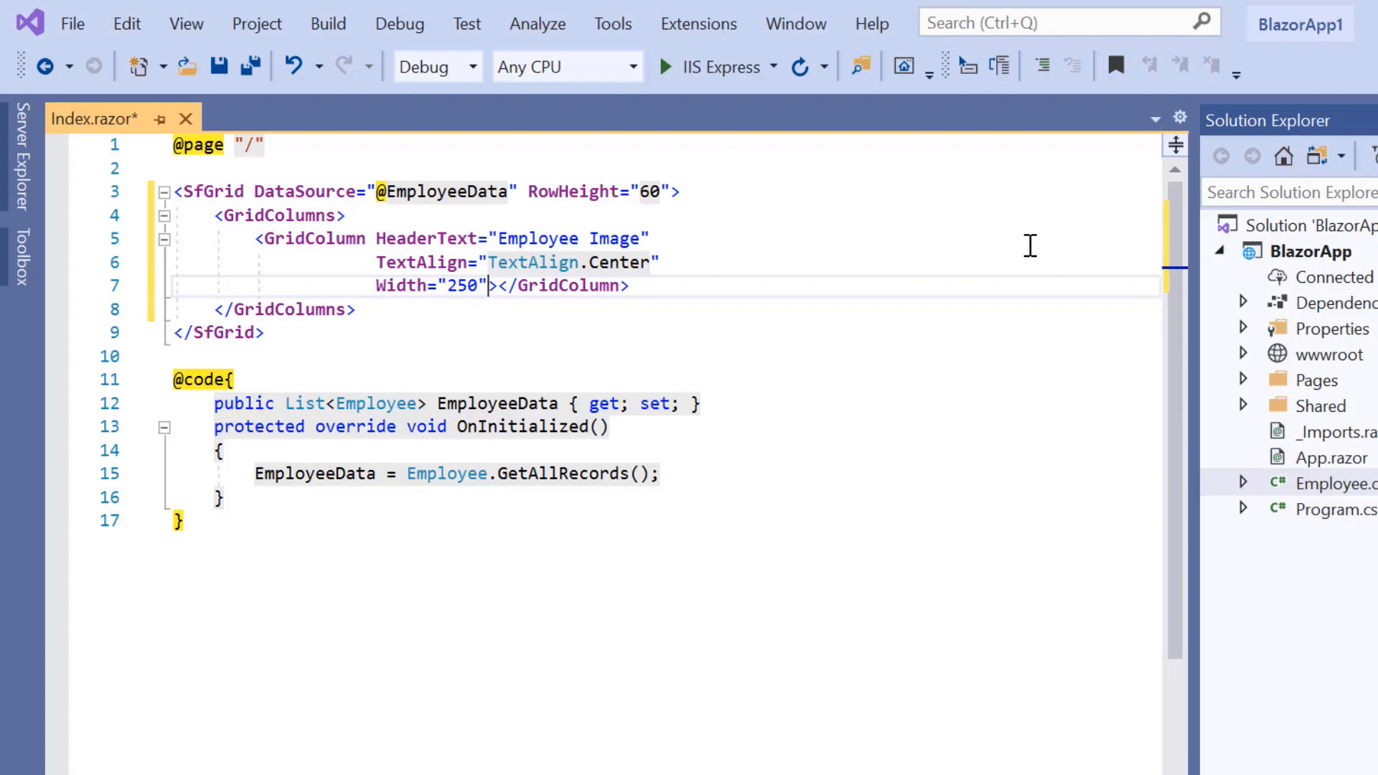
- Add an Employee Details GridColumn of width 300 and run the app with IIS Express
{"action": "type", "text": "<GridColumn HeaderText=\"Employee Details"}
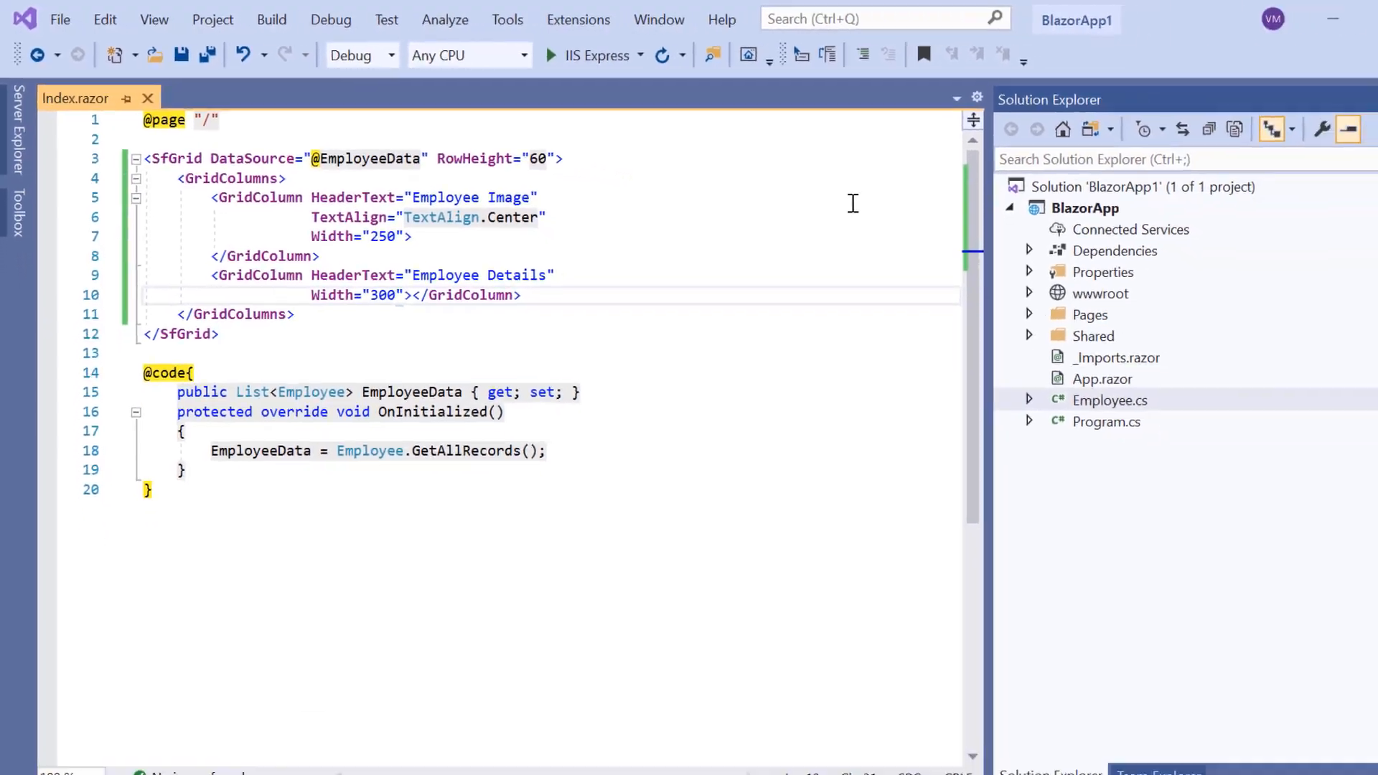
{"action": "left_click", "coordinate": [550, 55]}
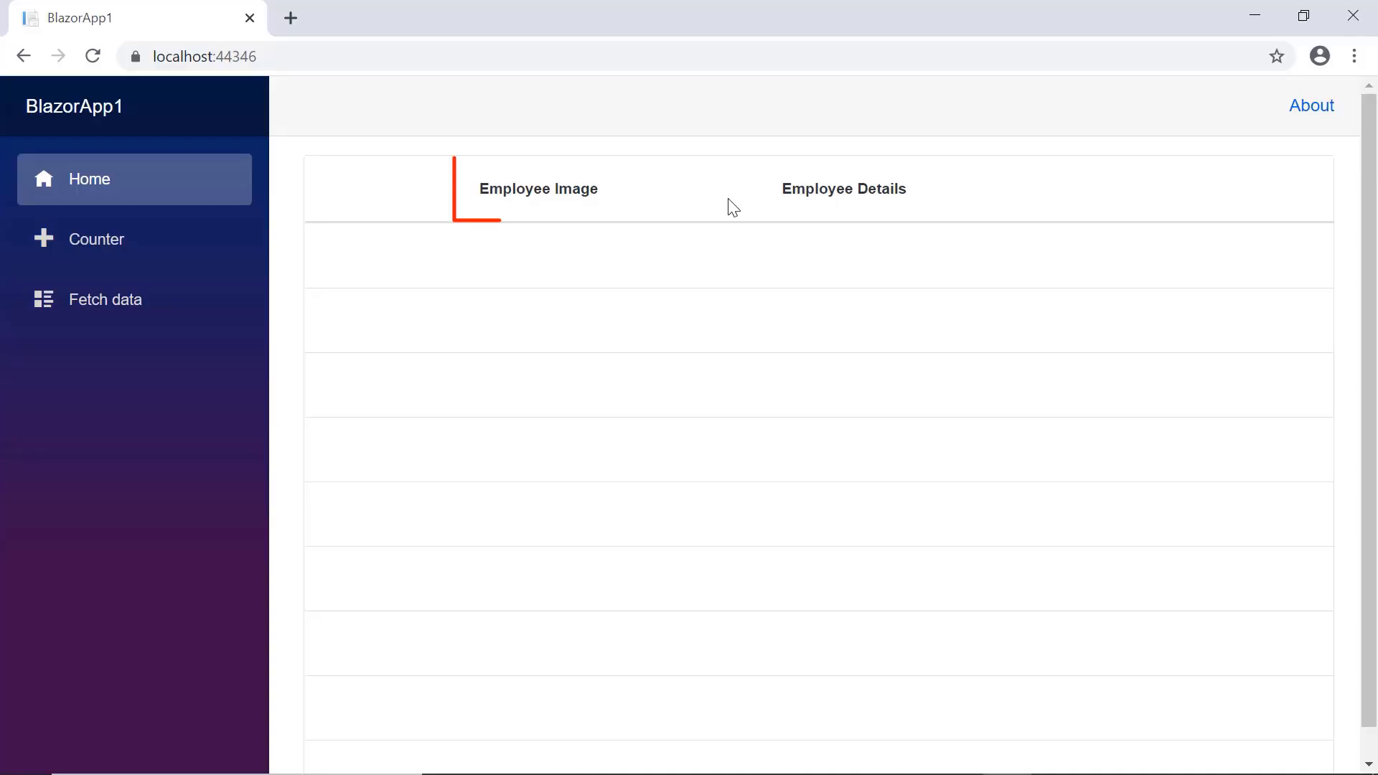
- Check the localhost grid showing both column headers over empty rows
{"action": "left_click", "coordinate": [842, 188]}
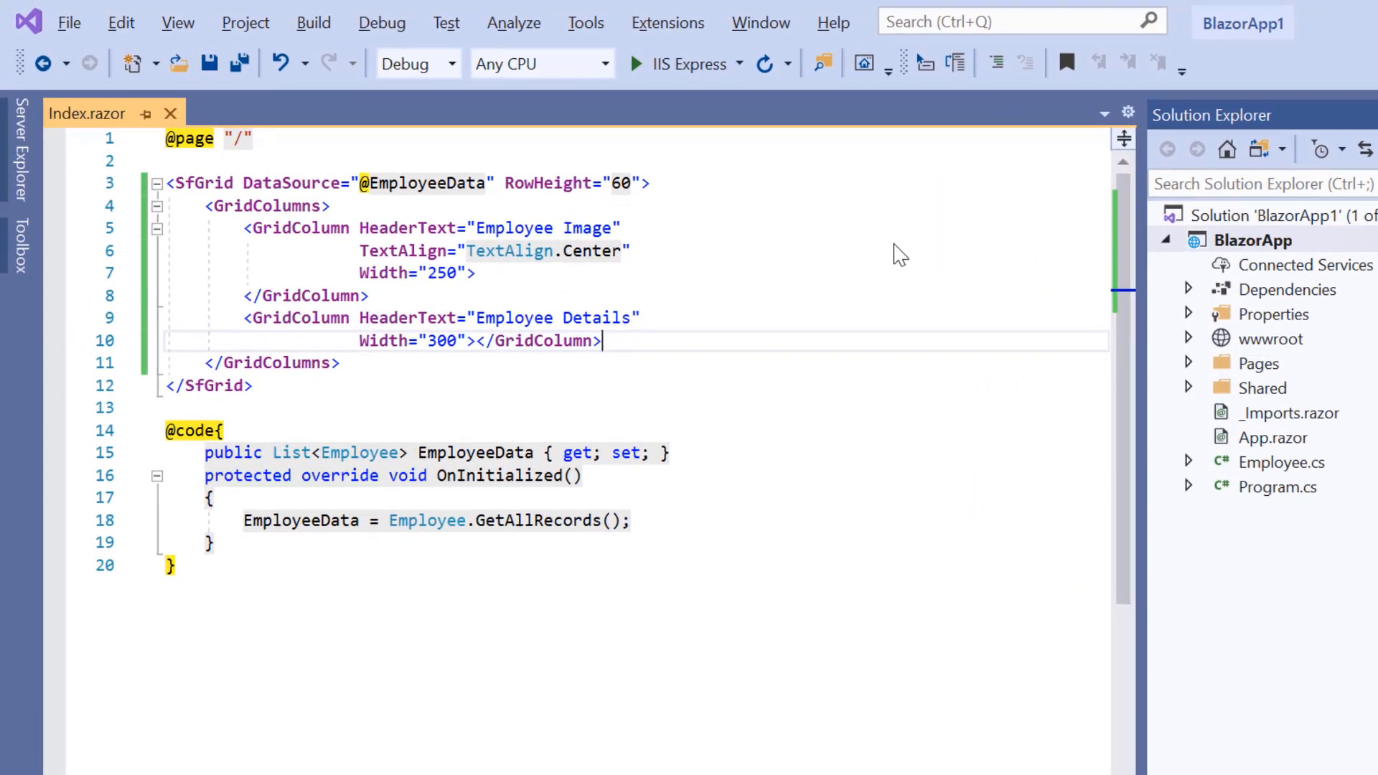
- Add GridTemplates with a RowTemplate casting context to an Employee variable
{"action": "key", "text": "enter"}
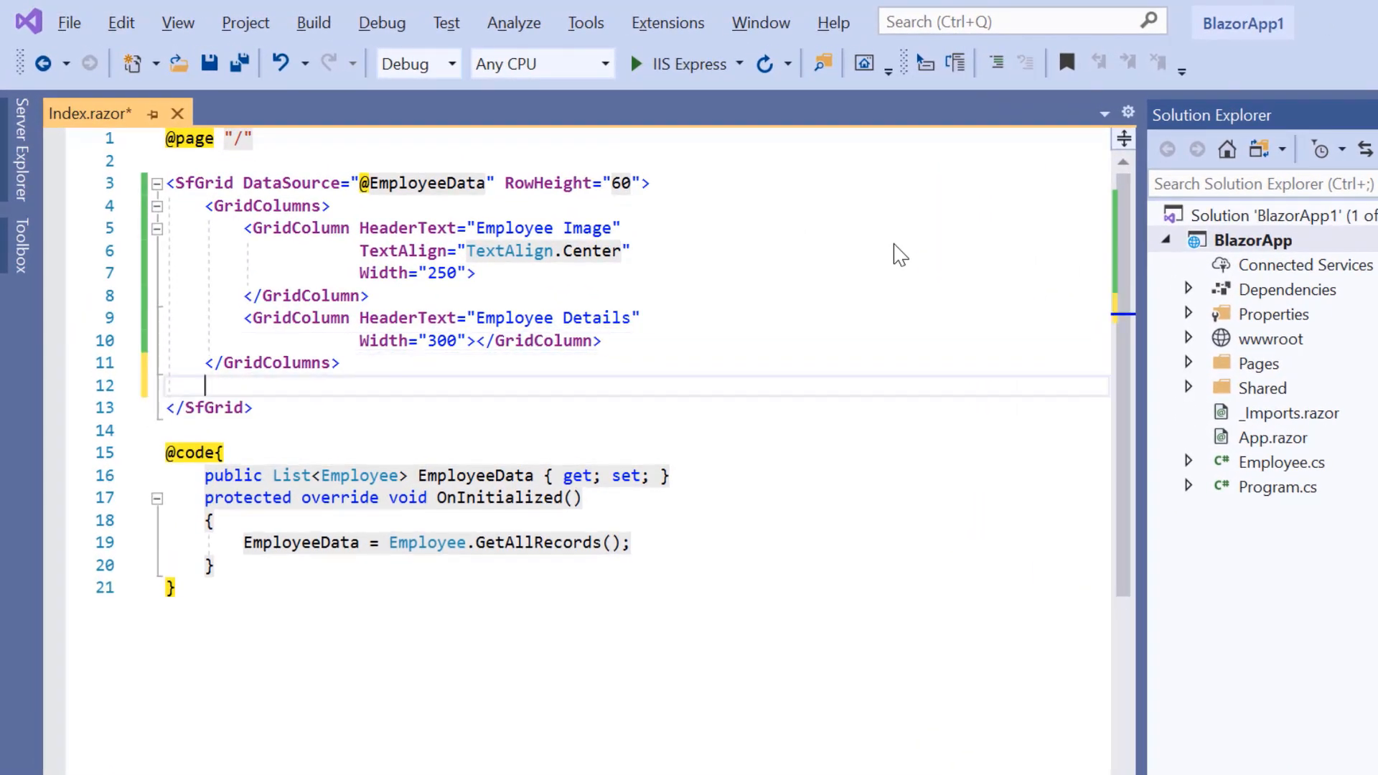
{"action": "type", "text": "<GridTemplates>"}
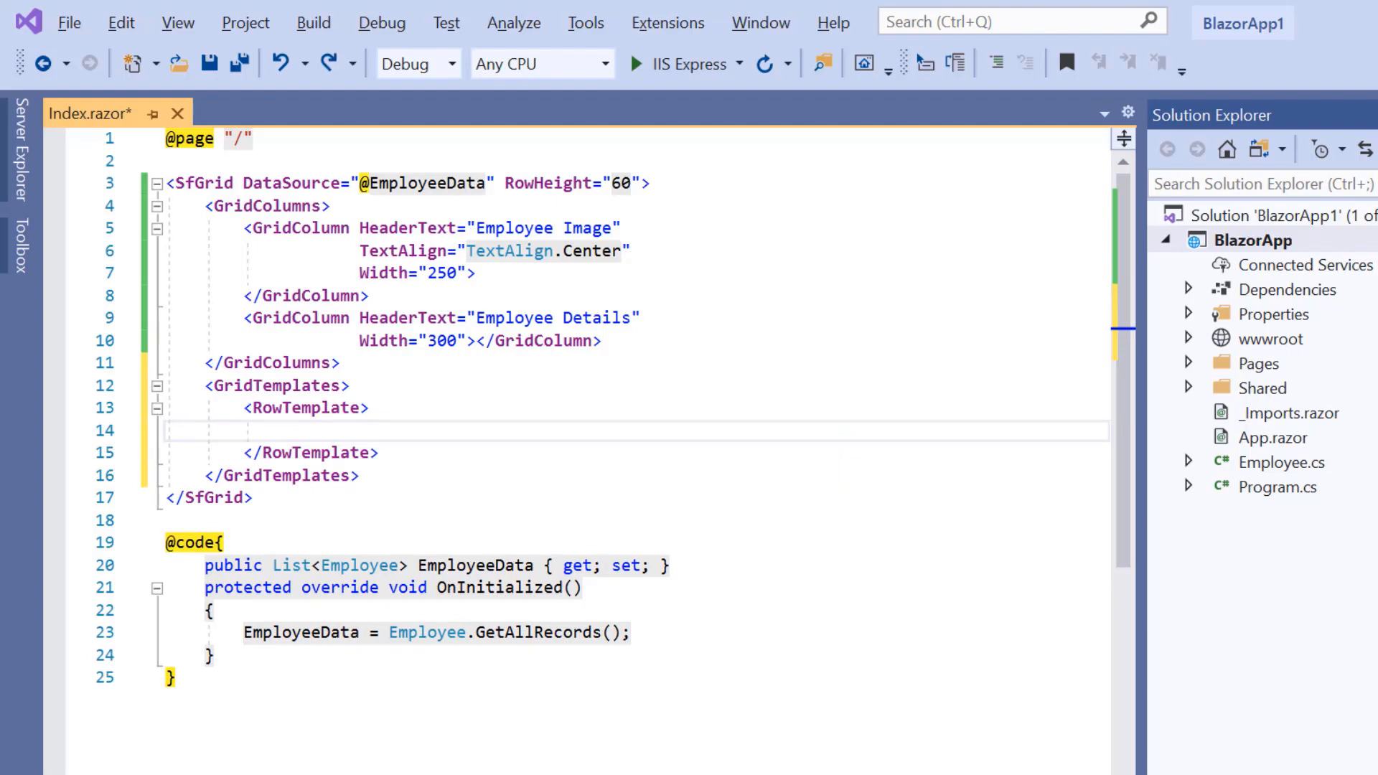
{"action": "type", "text": "@{"}
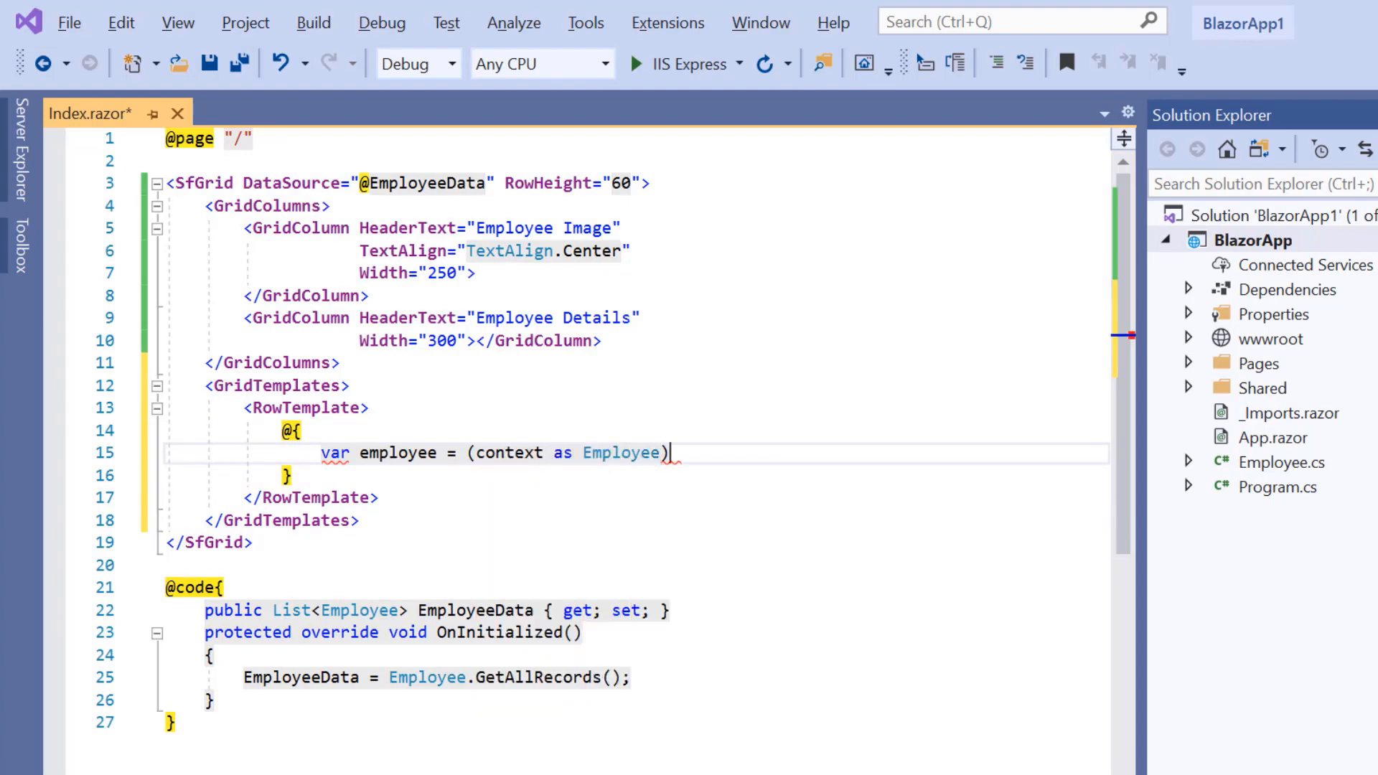
{"action": "type", "text": ";"}
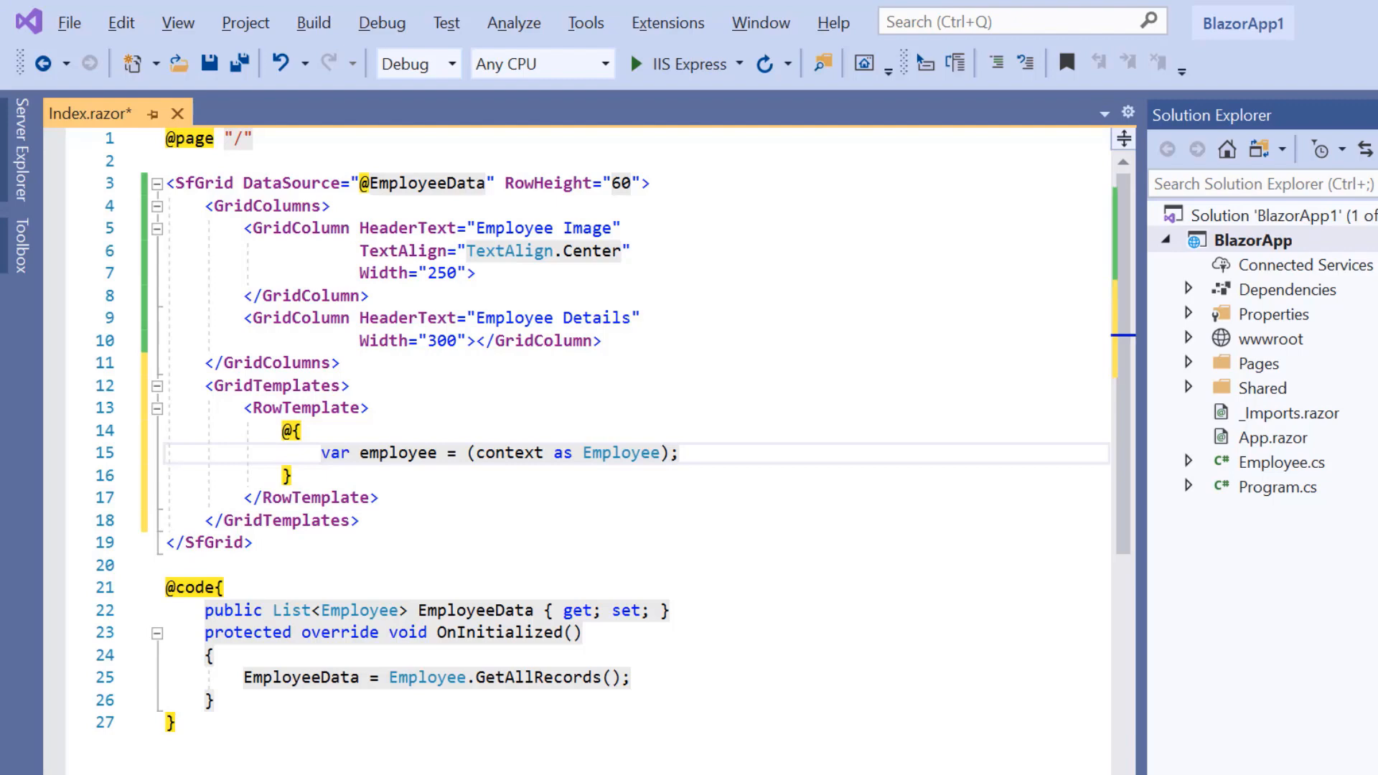
{"action": "key", "text": "enter"}
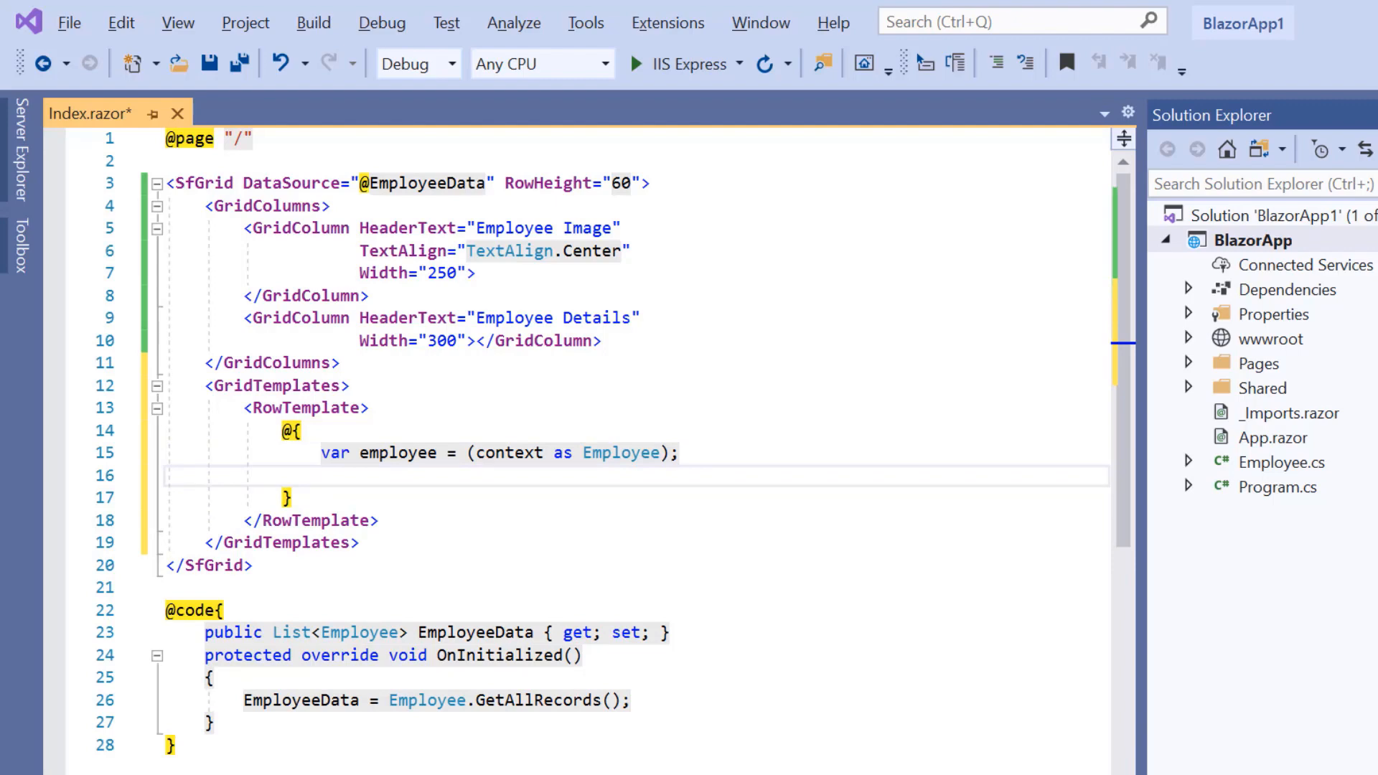
- Add two td cells to the row template and start an img tag in the first
{"action": "type", "text": "<td></td>"}
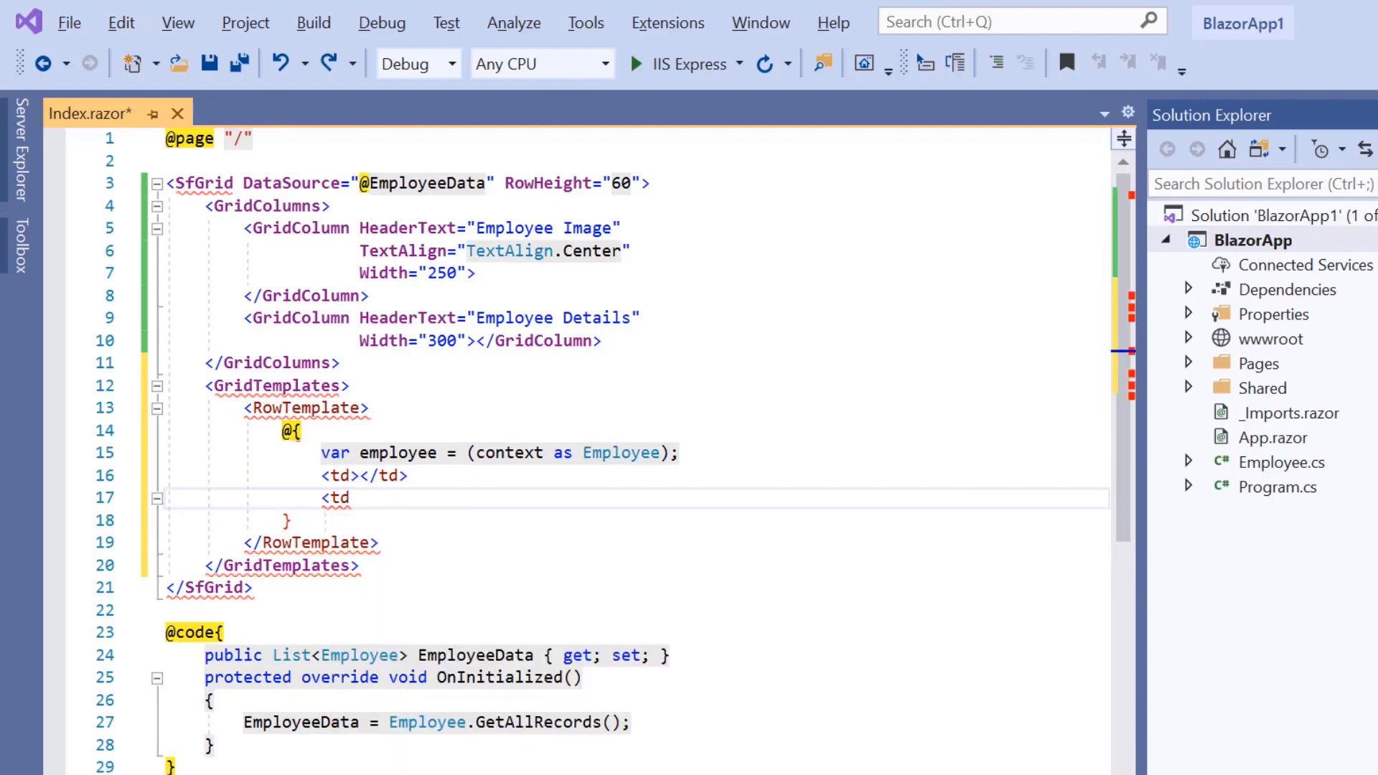
{"action": "type", "text": "></td>"}
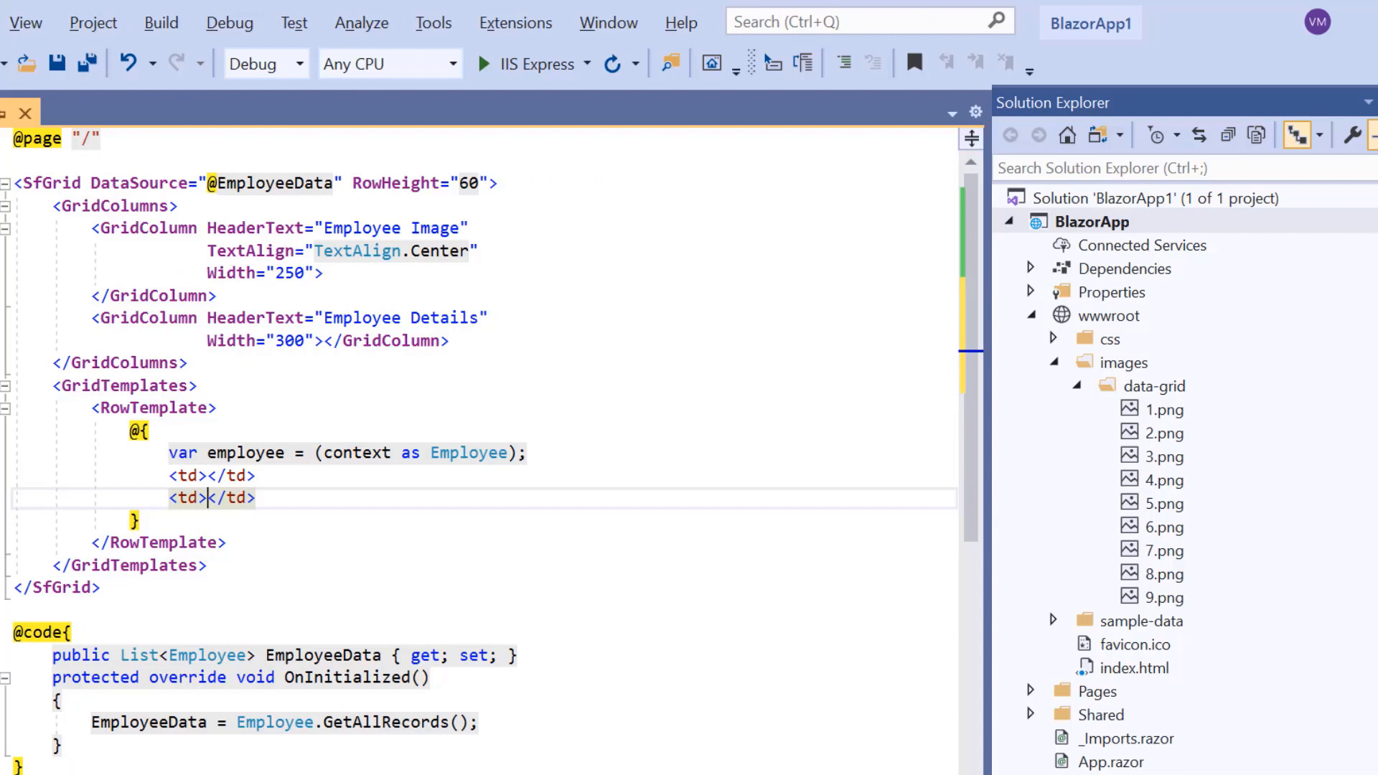
{"action": "type", "text": "<img src=\"\" />"}
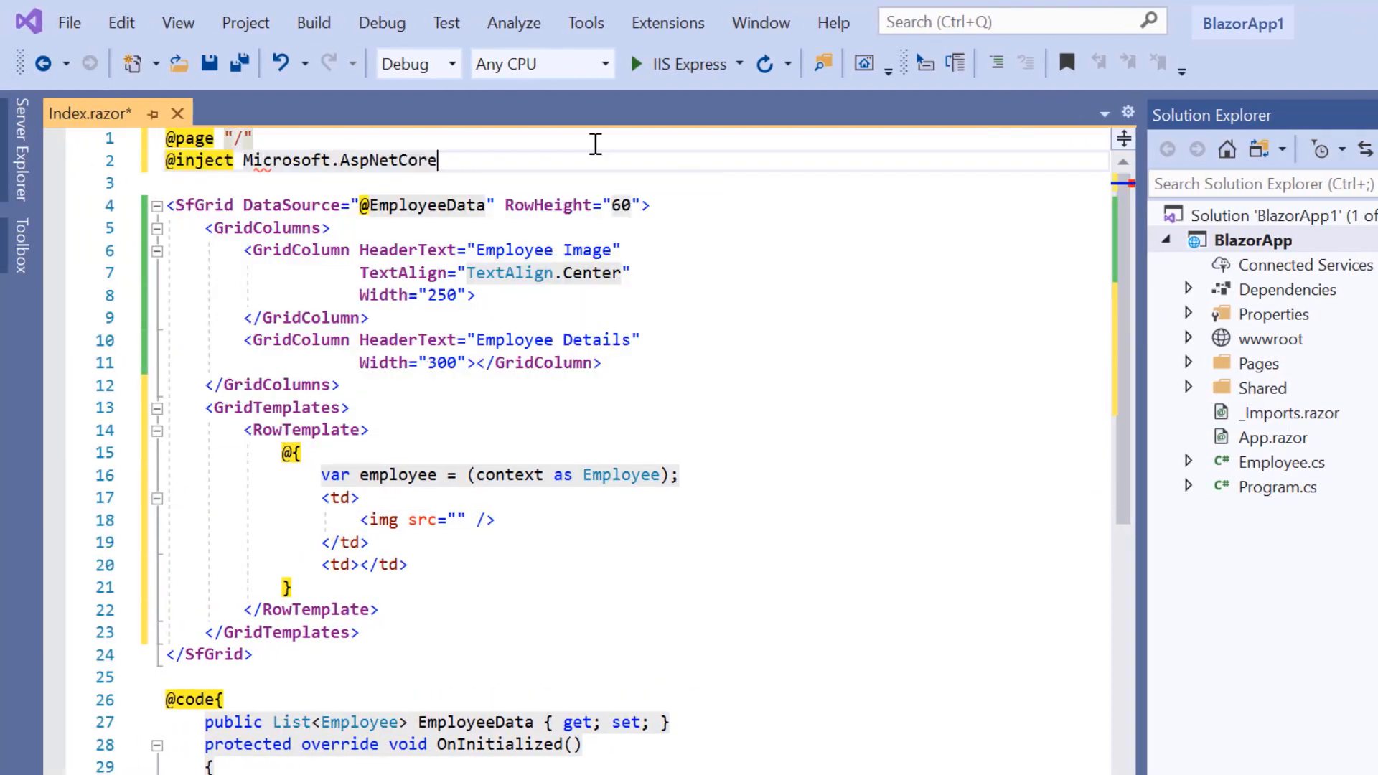
- Inject NavigationManager as UriHelper and bind the img src to images/data-grid/{EmployeeID}.png with class photo
{"action": "type", "text": ".Components.NavigationManager"}
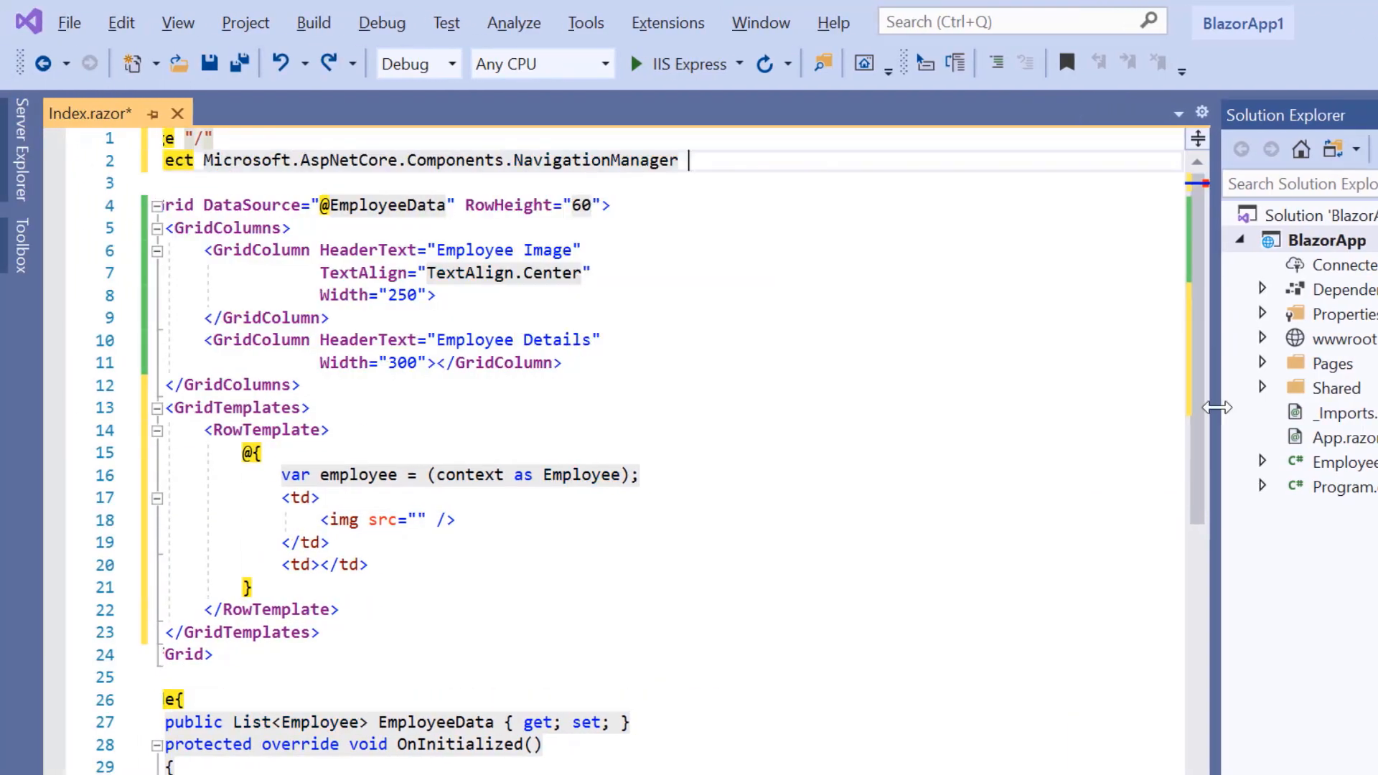
{"action": "type", "text": "UriHelper"}
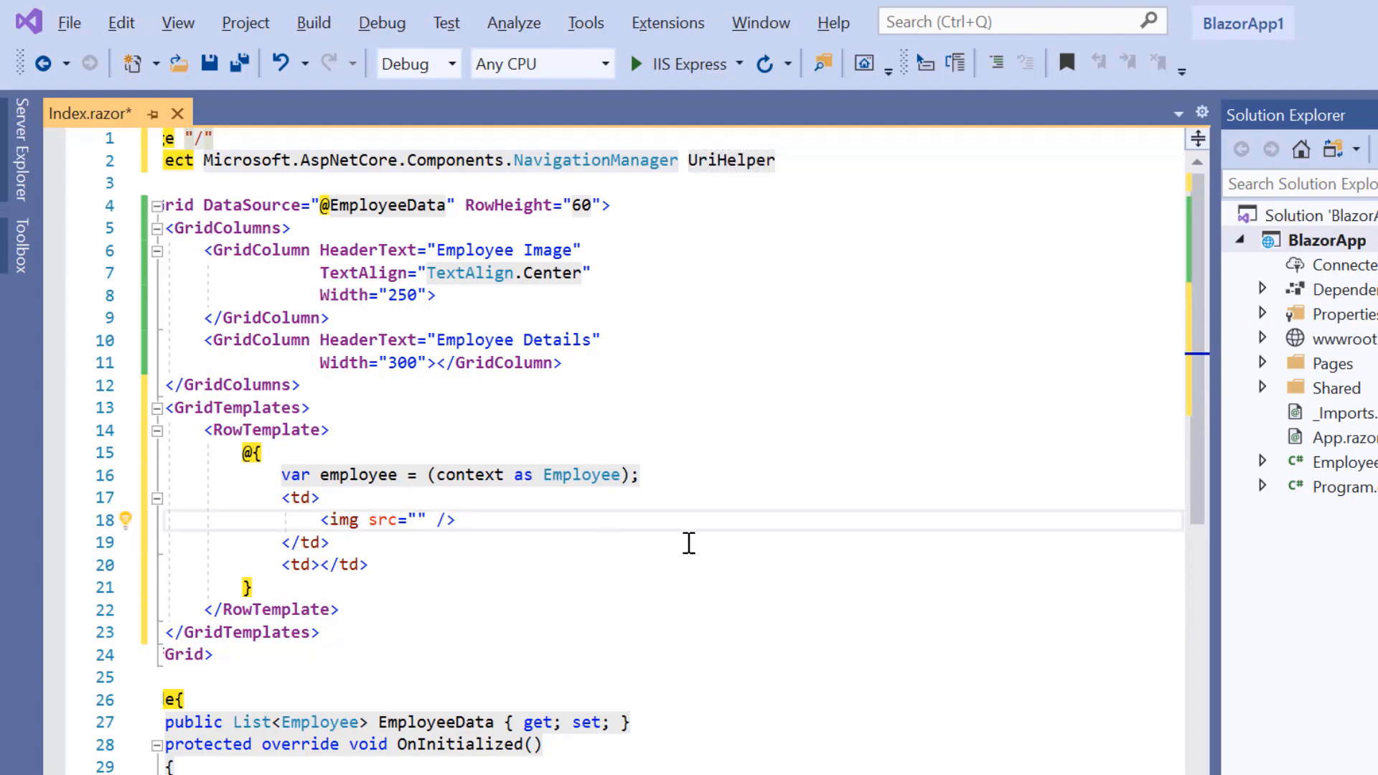
{"action": "type", "text": "@UriHelper.ToAbsoluteUri($\"images/data-grid/{employee.EmployeeID}.png\")"}
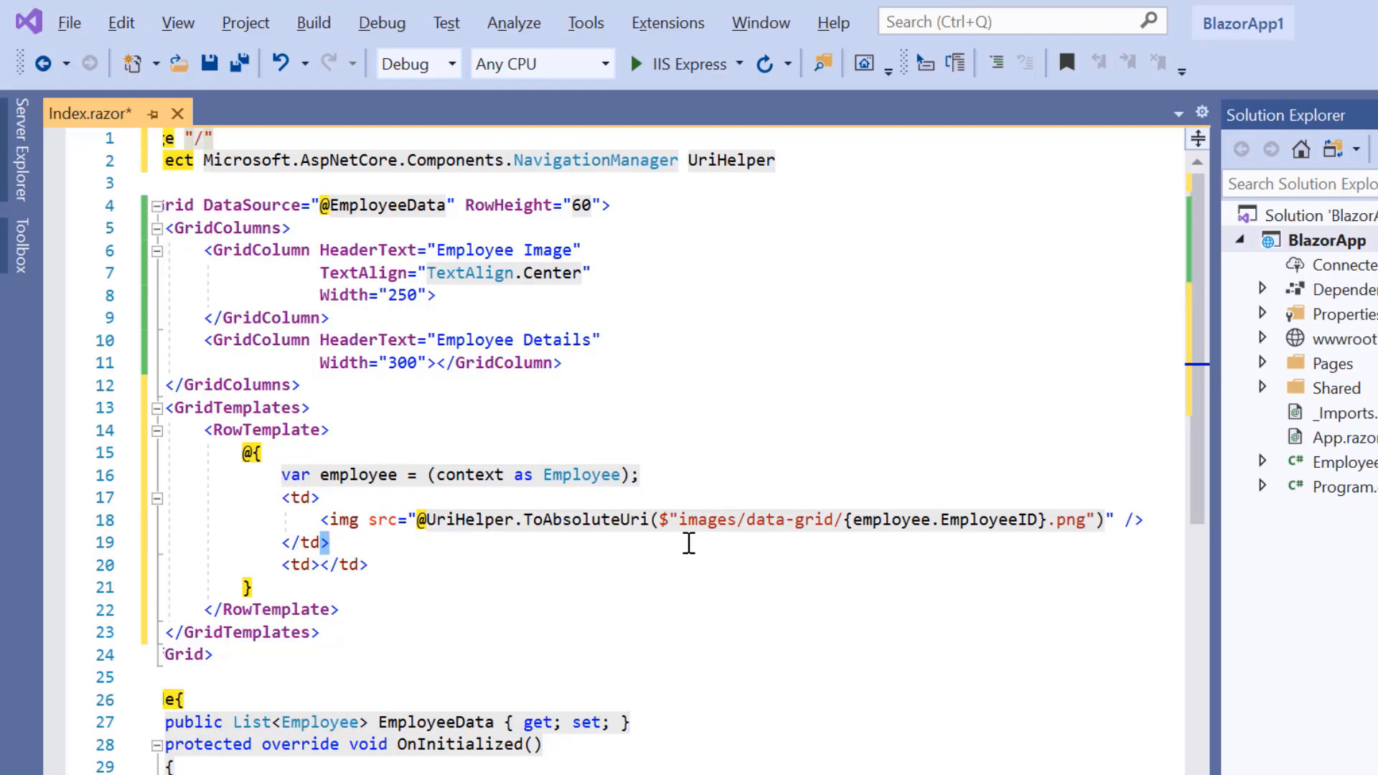
{"action": "type", "text": "class=\"photo\""}
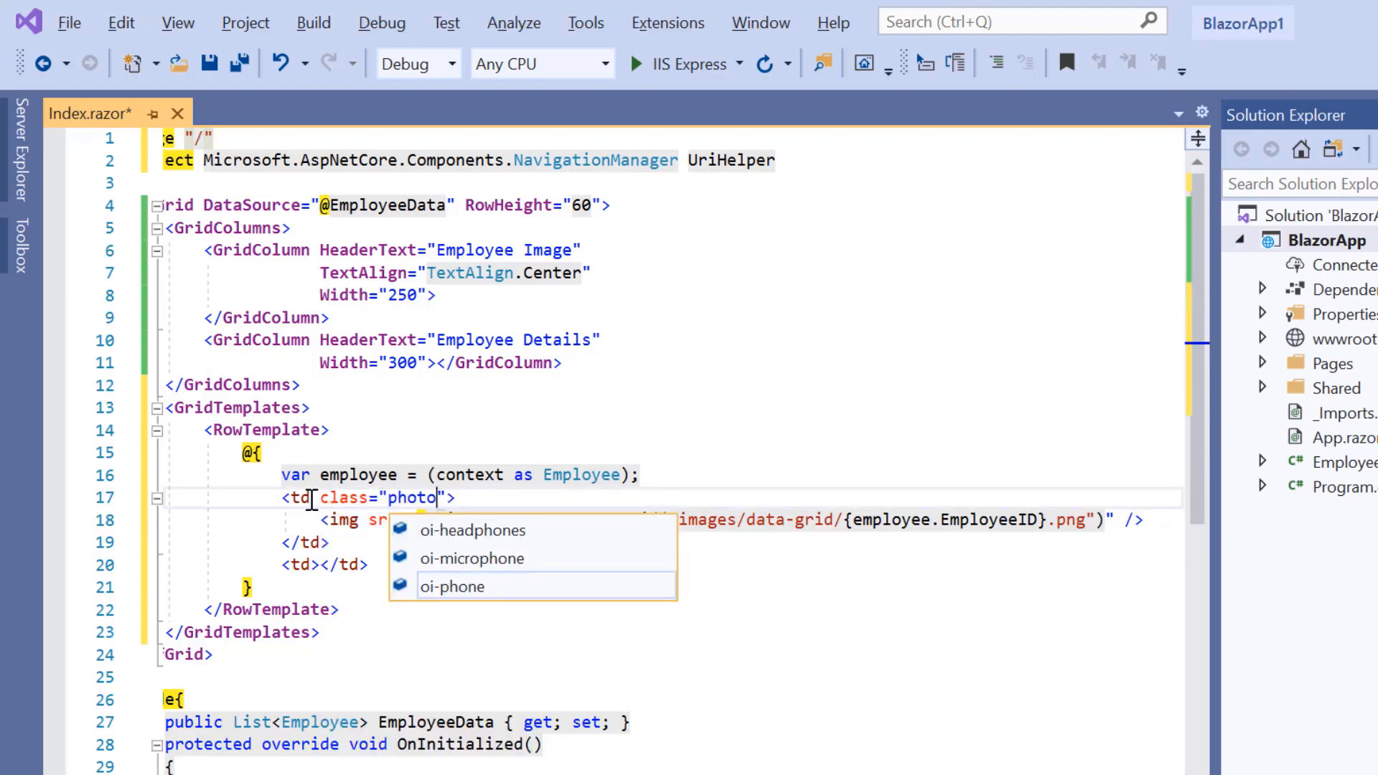
{"action": "scroll", "scroll_direction": "down", "scroll_amount": 3}
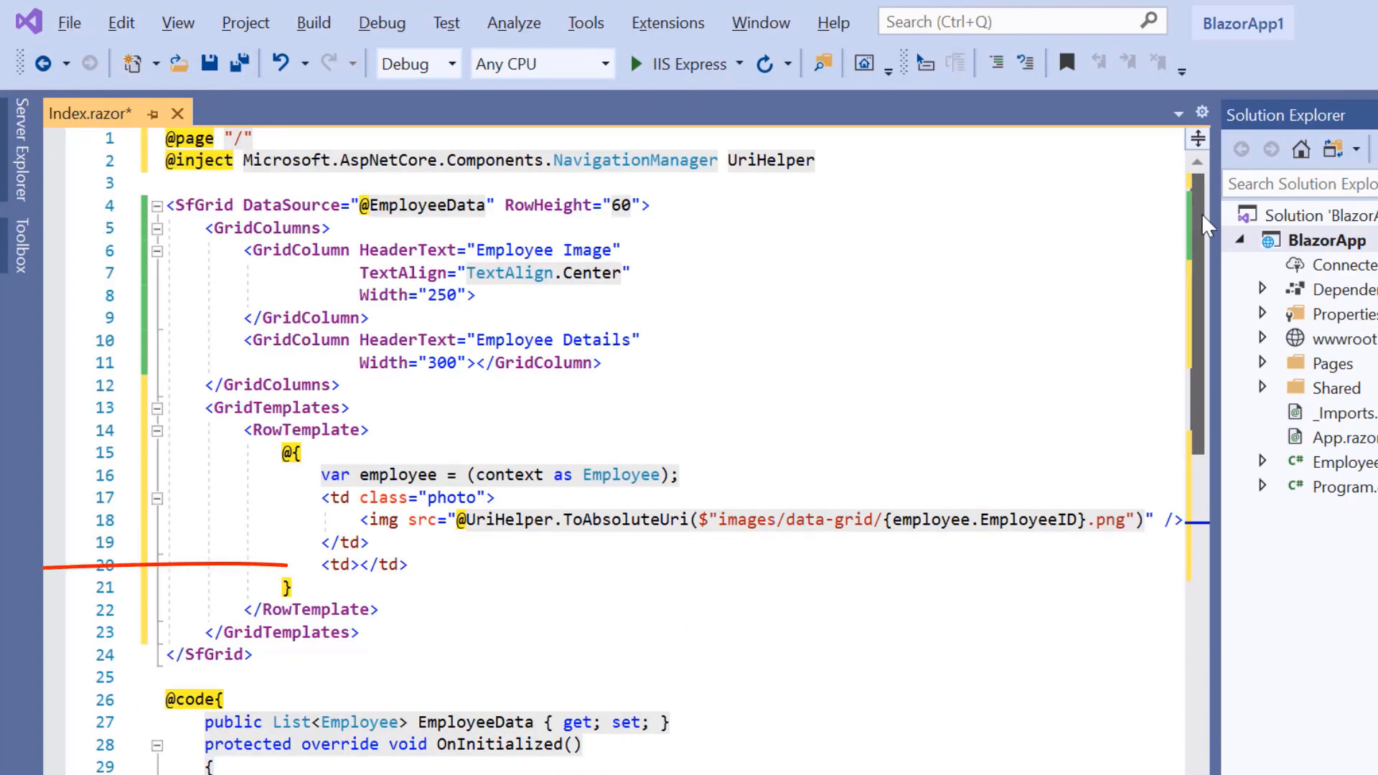
- Add a details td holding a CardTable table with cellpadding 3, cellspacing 2 and colgroup columns
{"action": "type", "text": "class=\"det"}
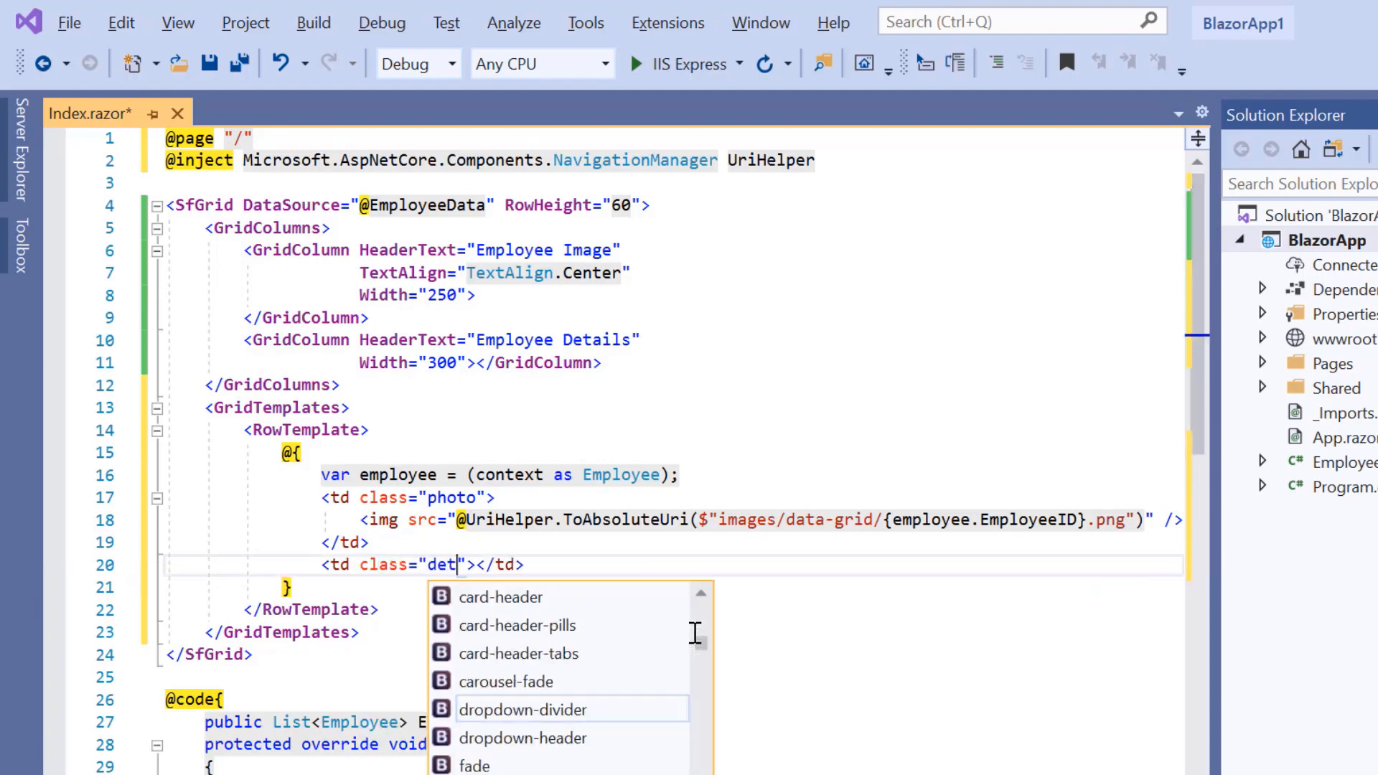
{"action": "scroll", "scroll_direction": "down", "scroll_amount": 3}
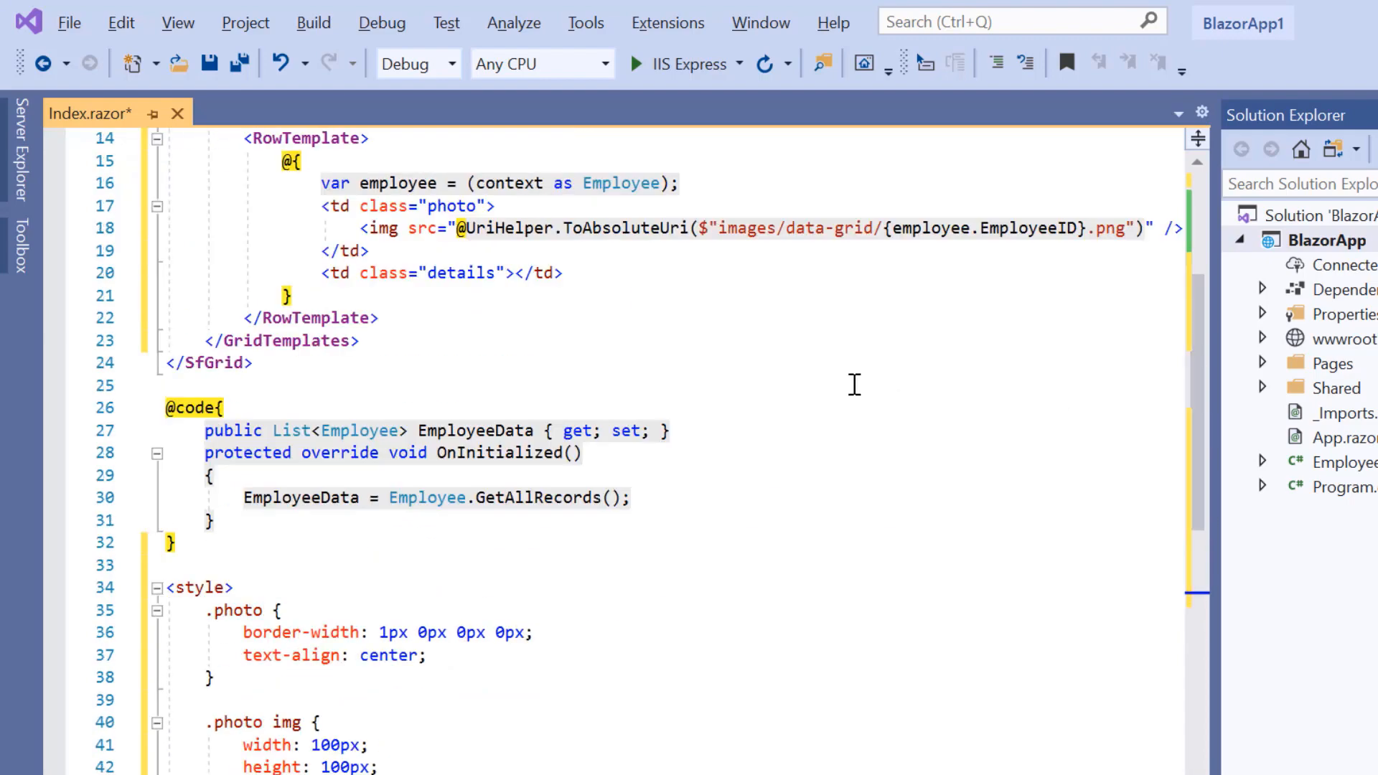
{"action": "type", "text": "<table"}
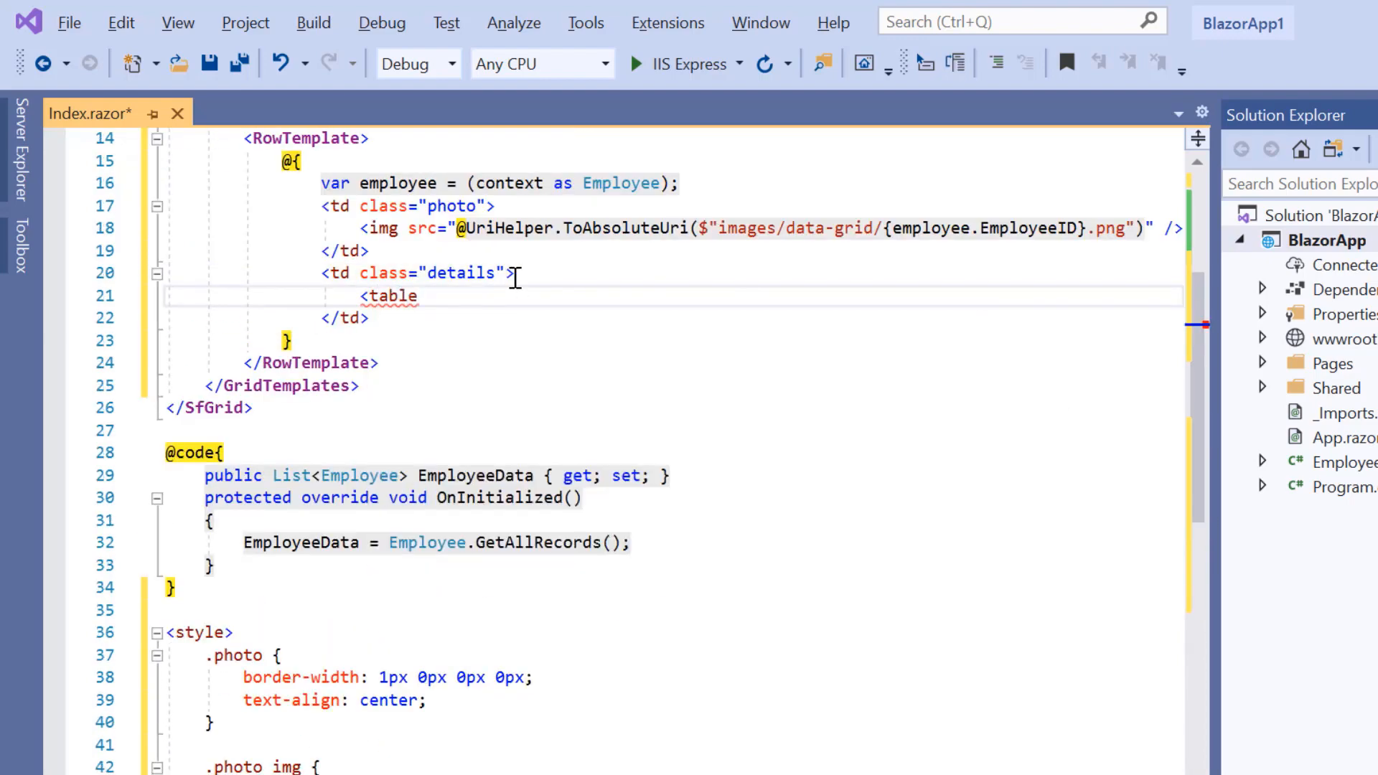
{"action": "type", "text": "class=\"CardTable\"></table>"}
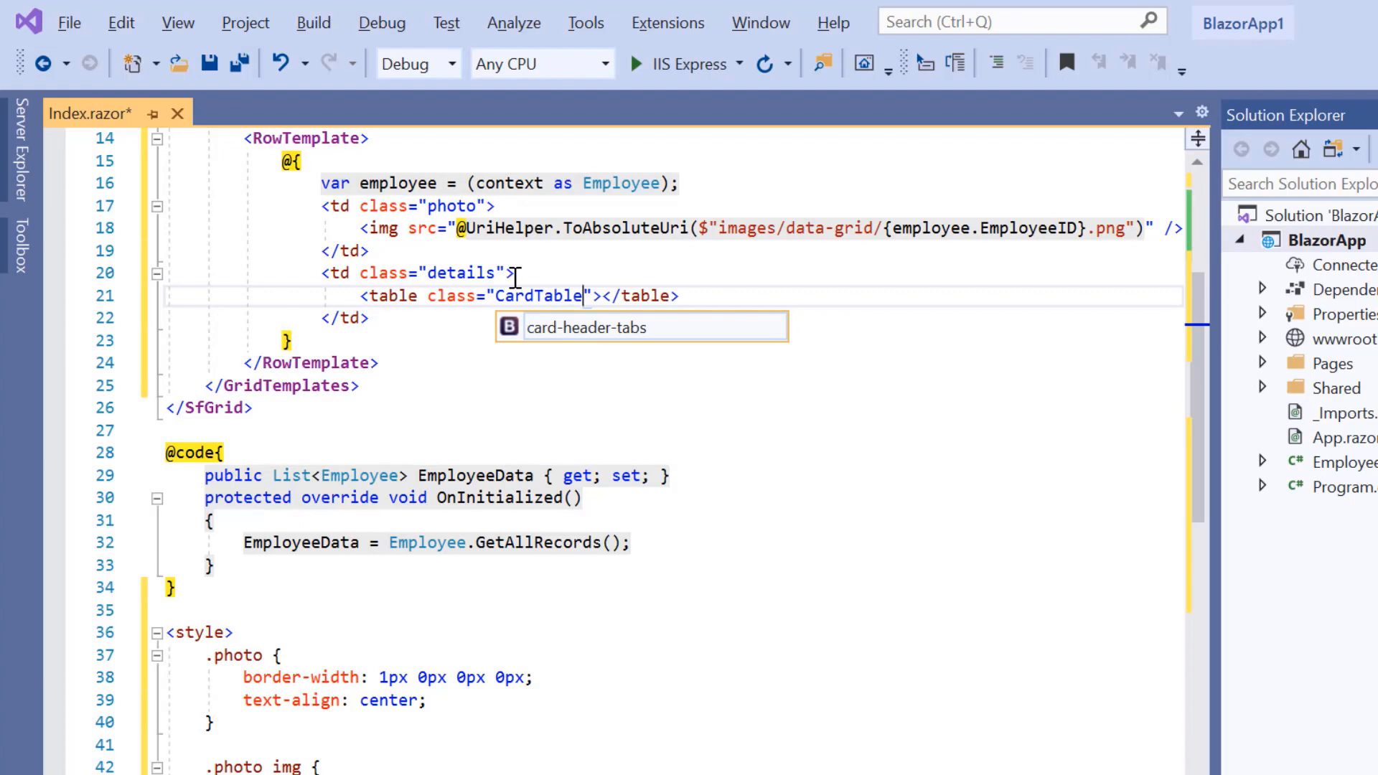
{"action": "type", "text": "cellpadding=\"3\" ce"}
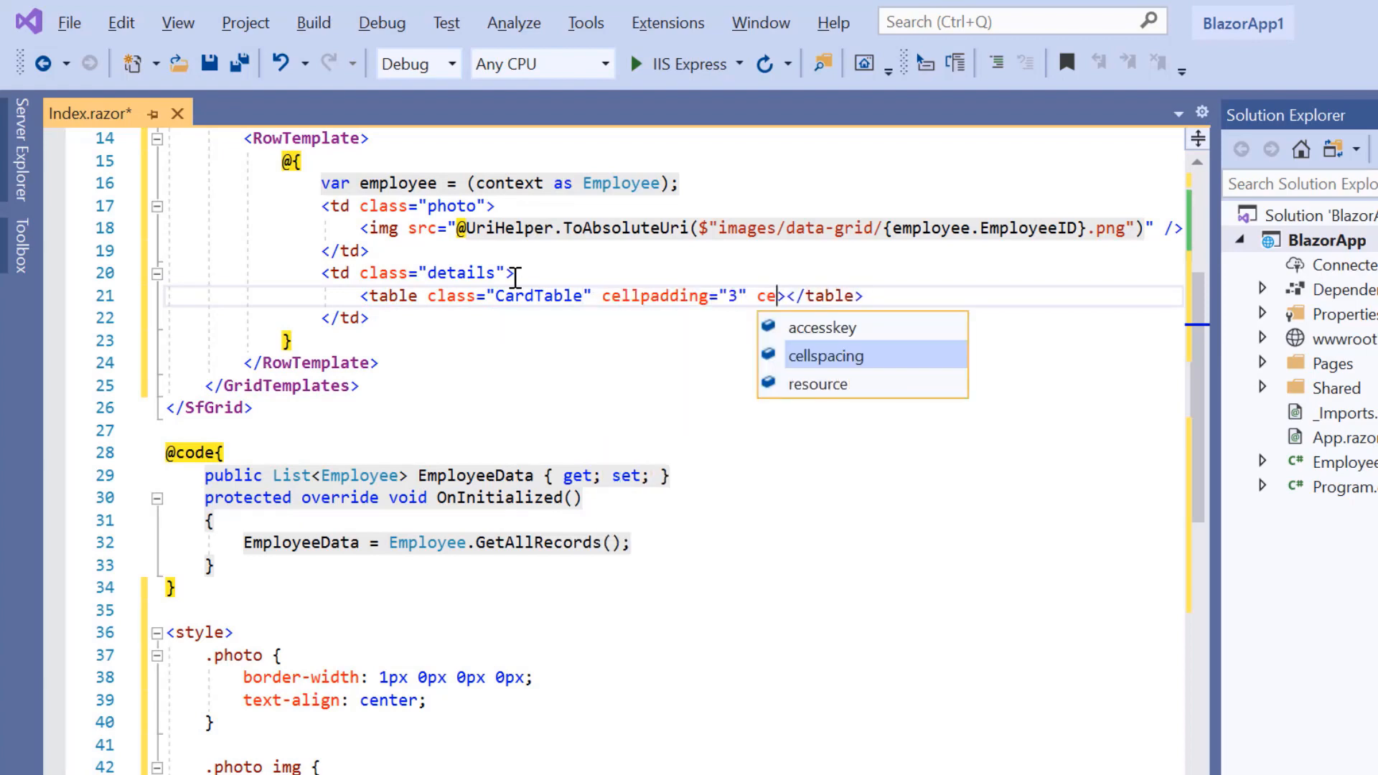
{"action": "type", "text": "cellspacing=\"2\">"}
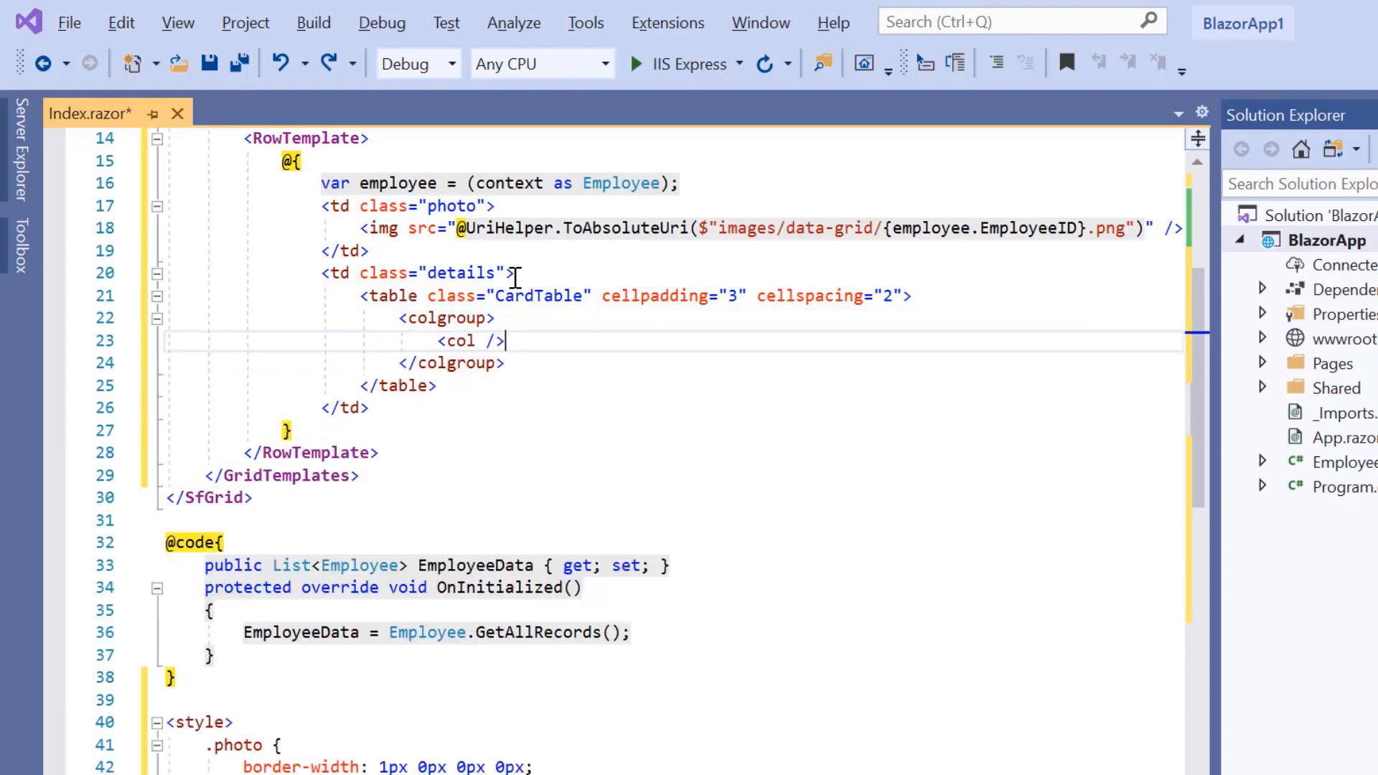
{"action": "scroll", "scroll_direction": "down", "scroll_amount": 3}
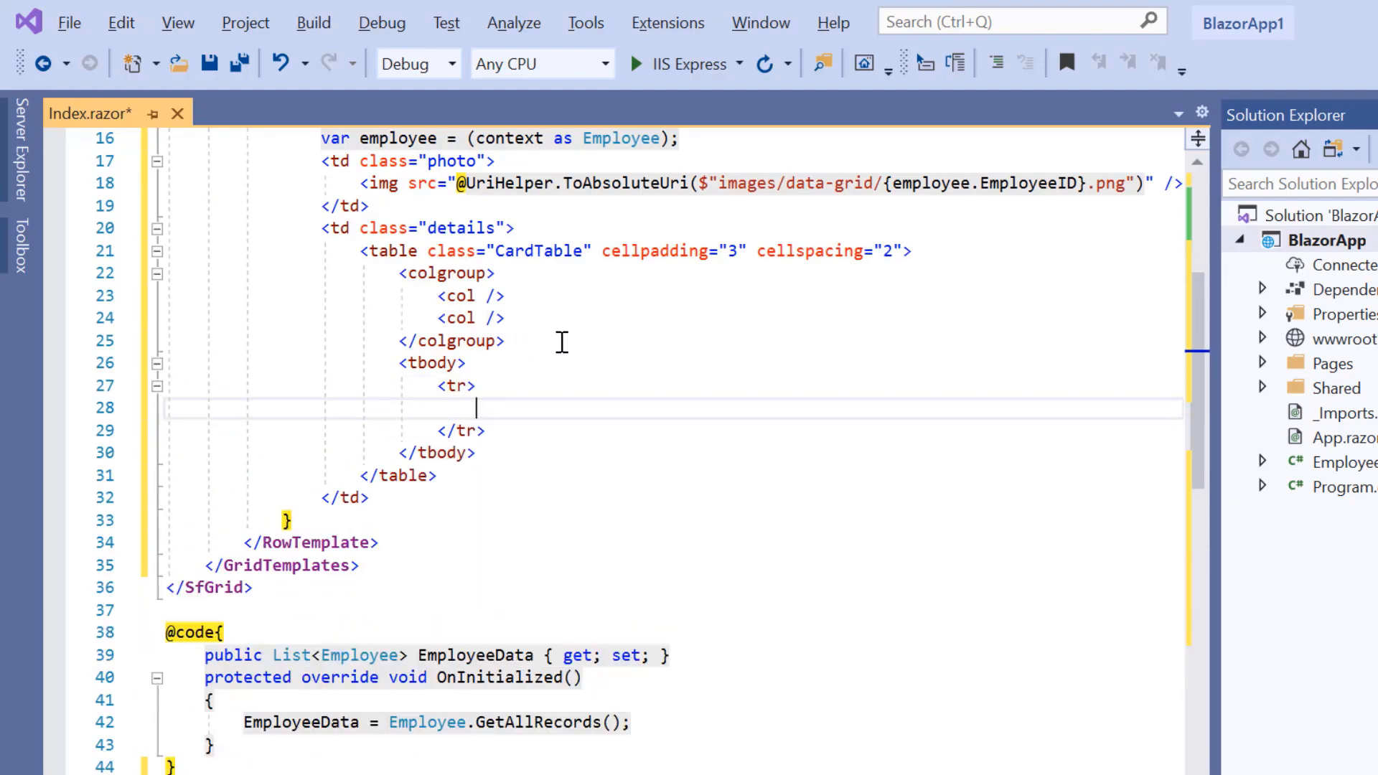
{"action": "type", "text": "<td>"}
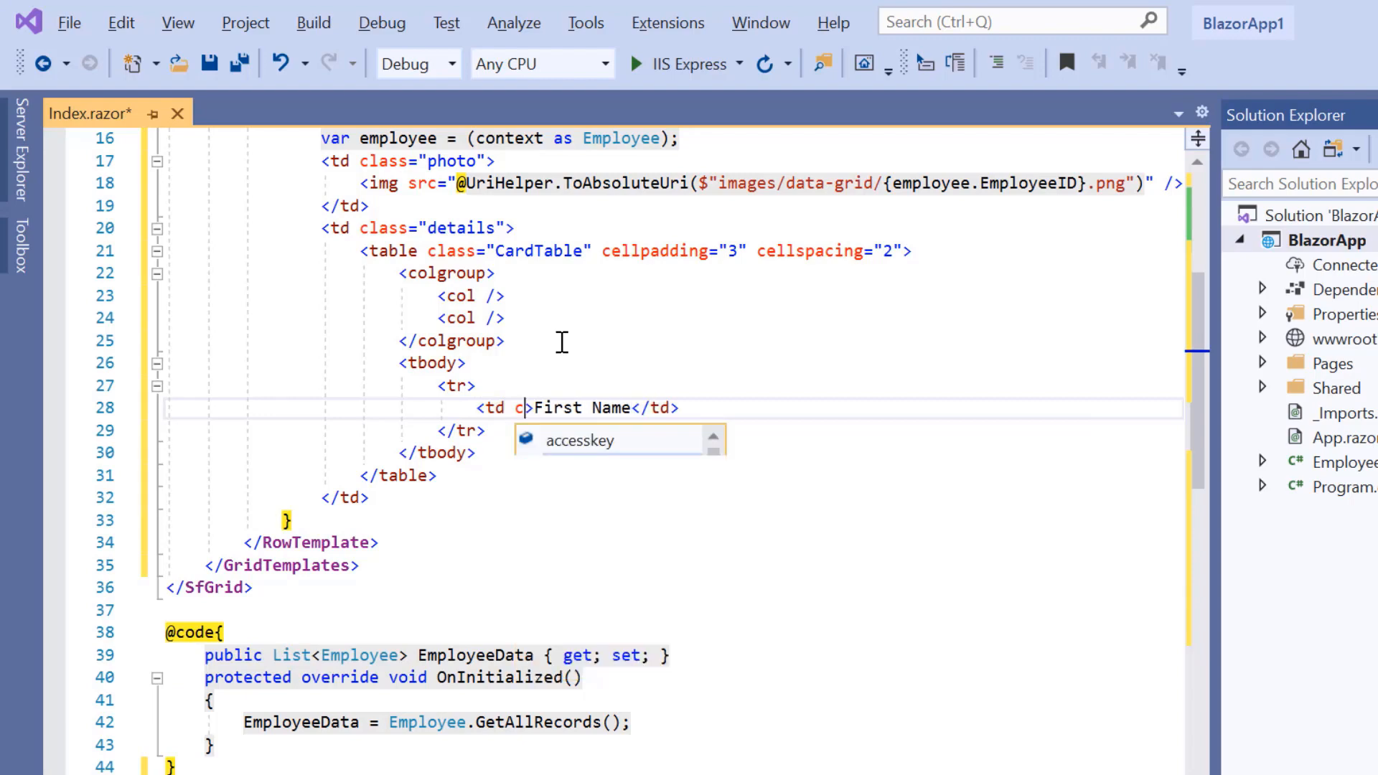
{"action": "type", "text": "lass=\"CardHeader\""}
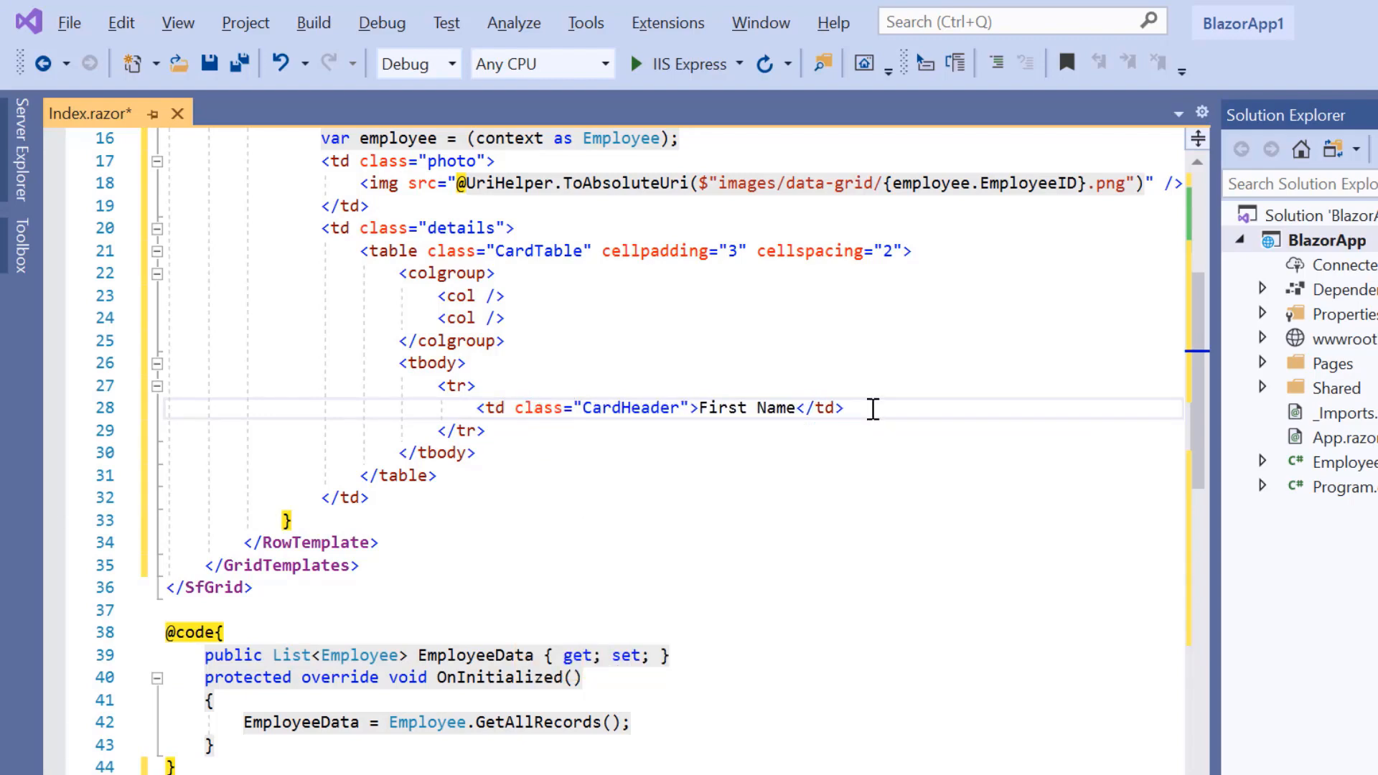
{"action": "type", "text": "<td>@empl</td>"}
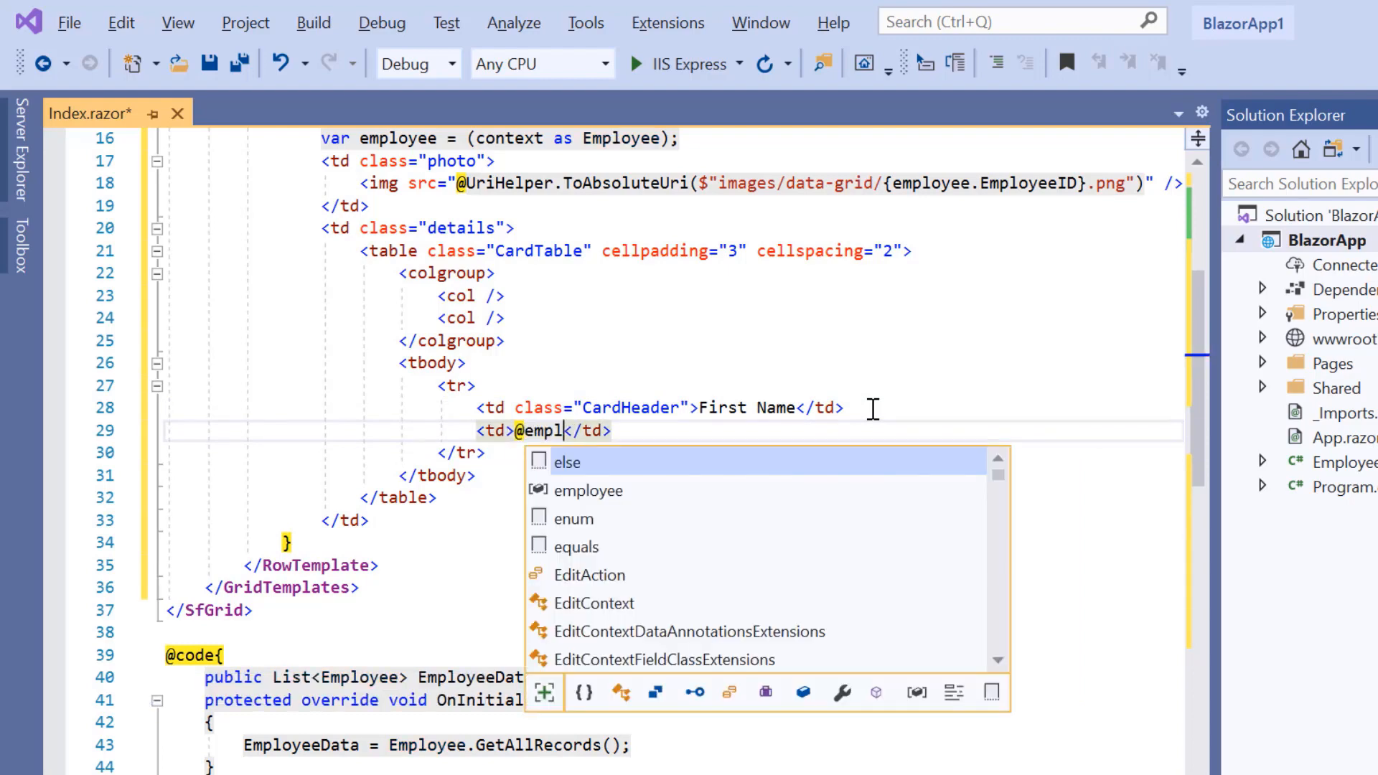
{"action": "type", "text": "employee.FirstName"}
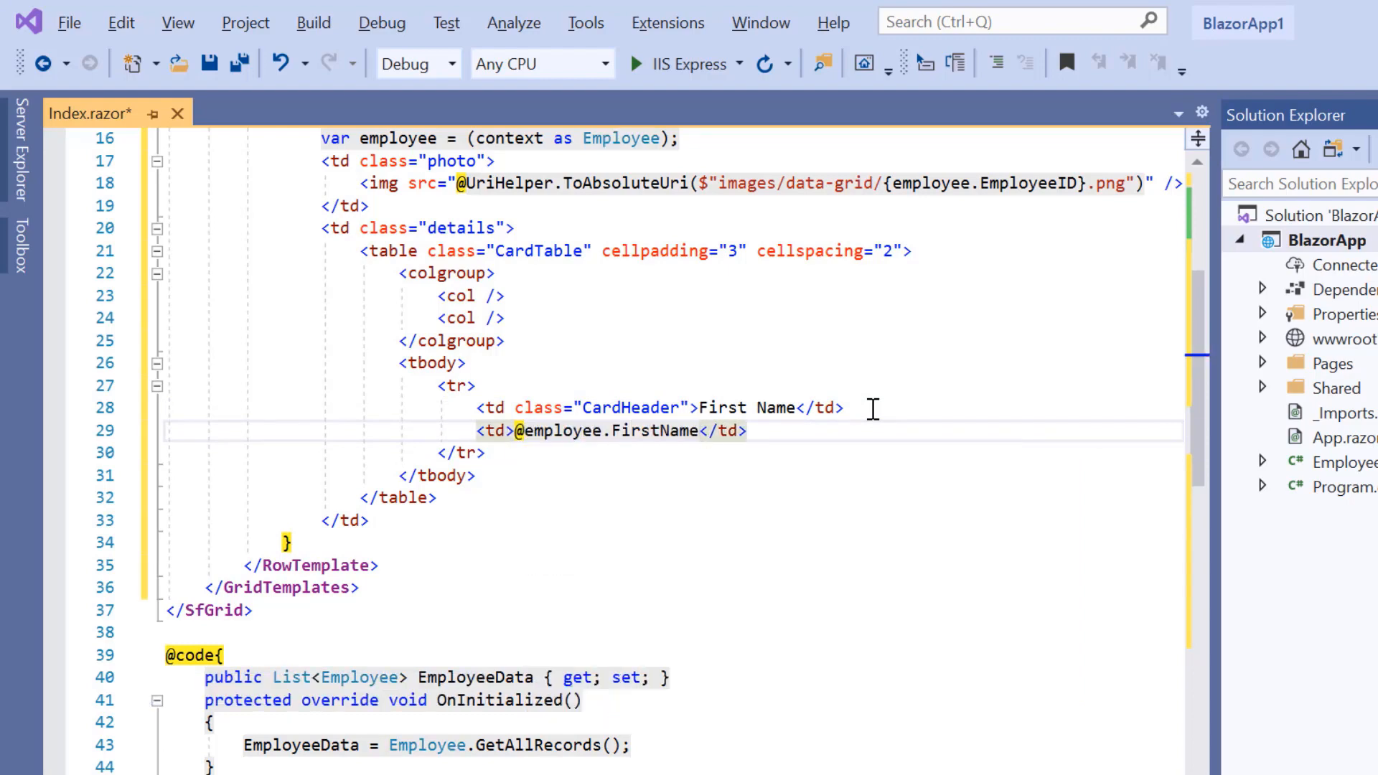
{"action": "scroll", "scroll_direction": "down", "scroll_amount": 3}
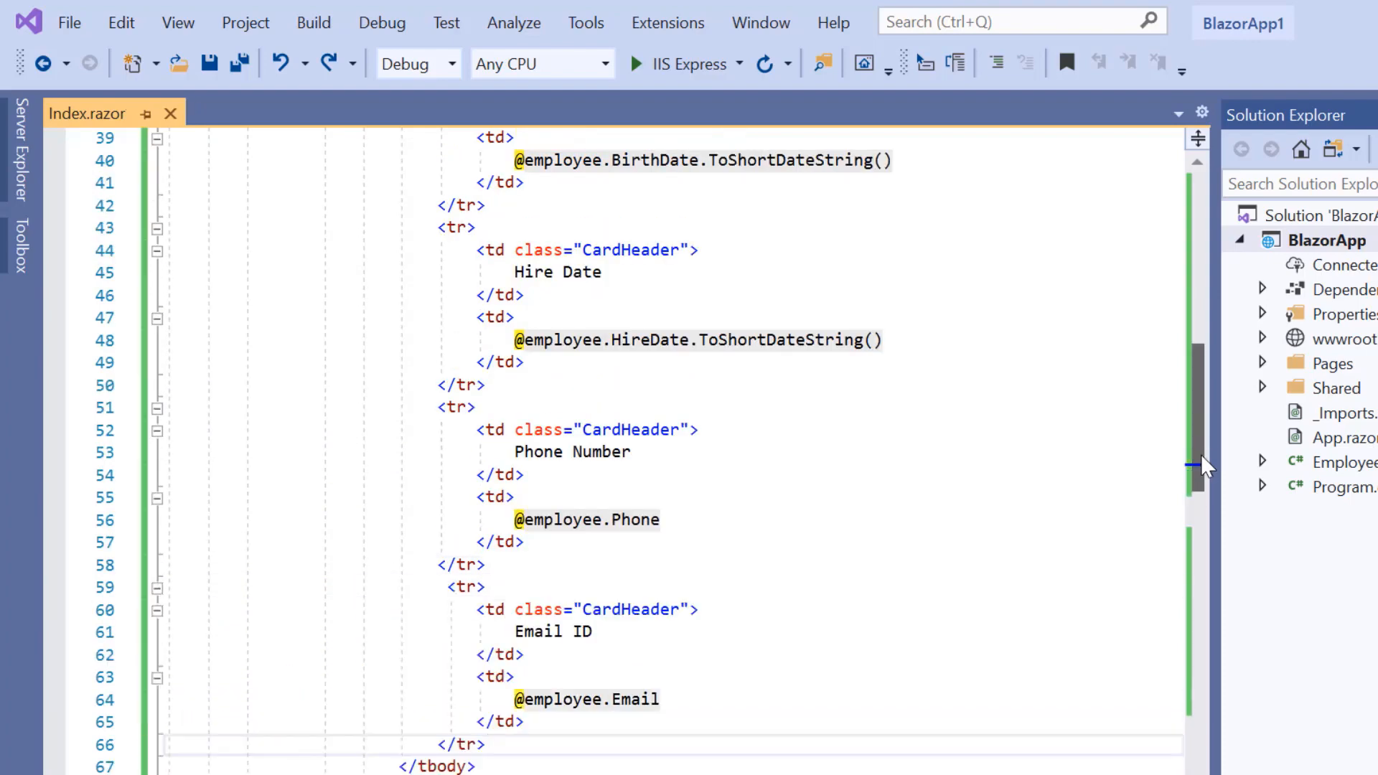
- Run the app and try expanding Nancy's row in the employee grid
{"action": "left_click", "coordinate": [685, 63]}
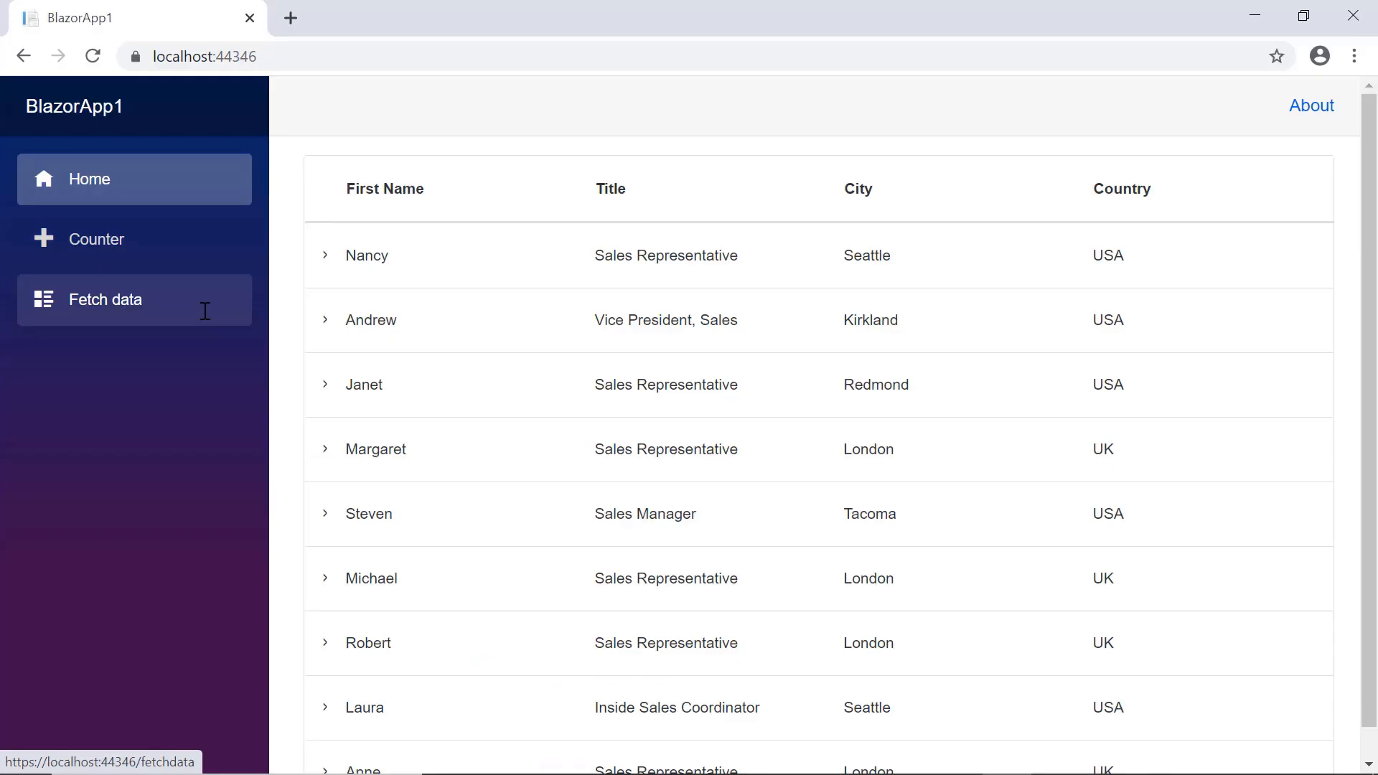
{"action": "mouse_move", "coordinate": [330, 262]}
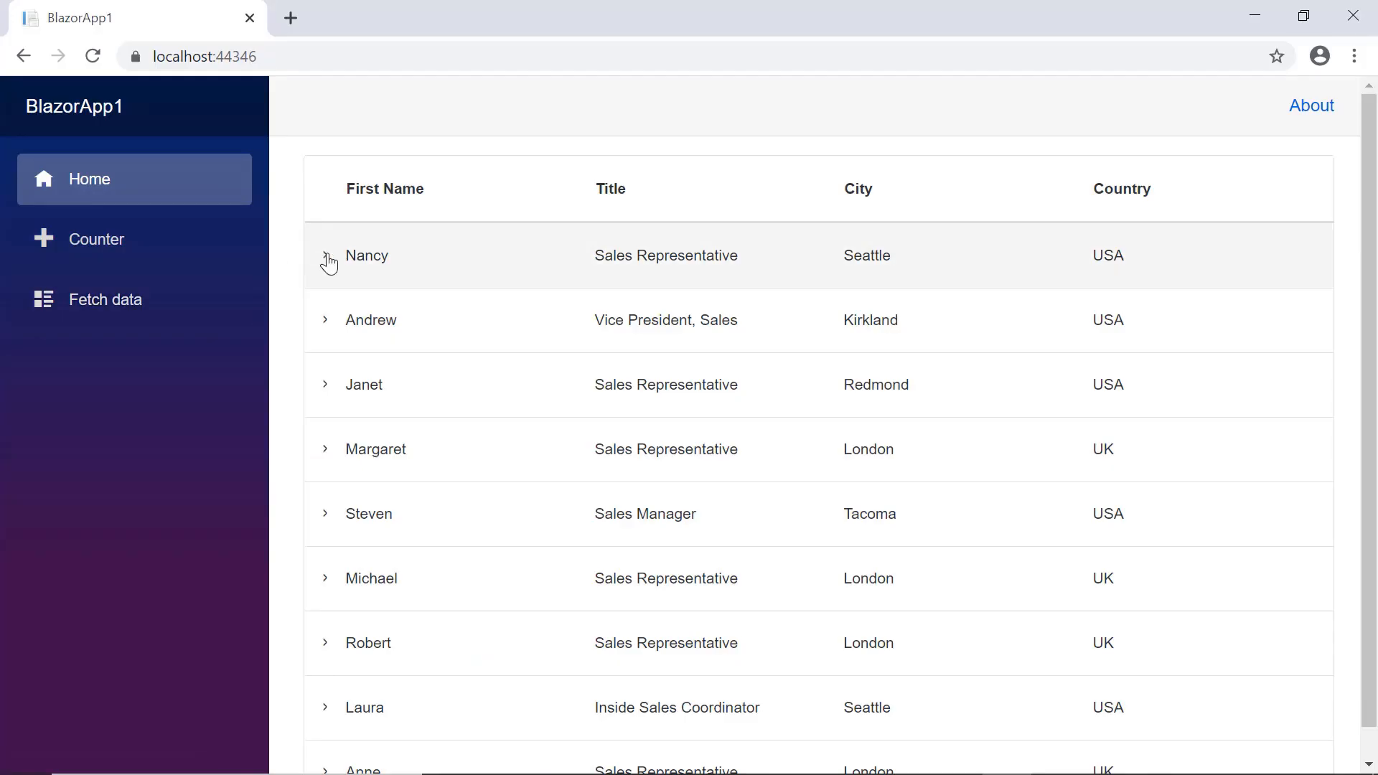
{"action": "left_click", "coordinate": [326, 255]}
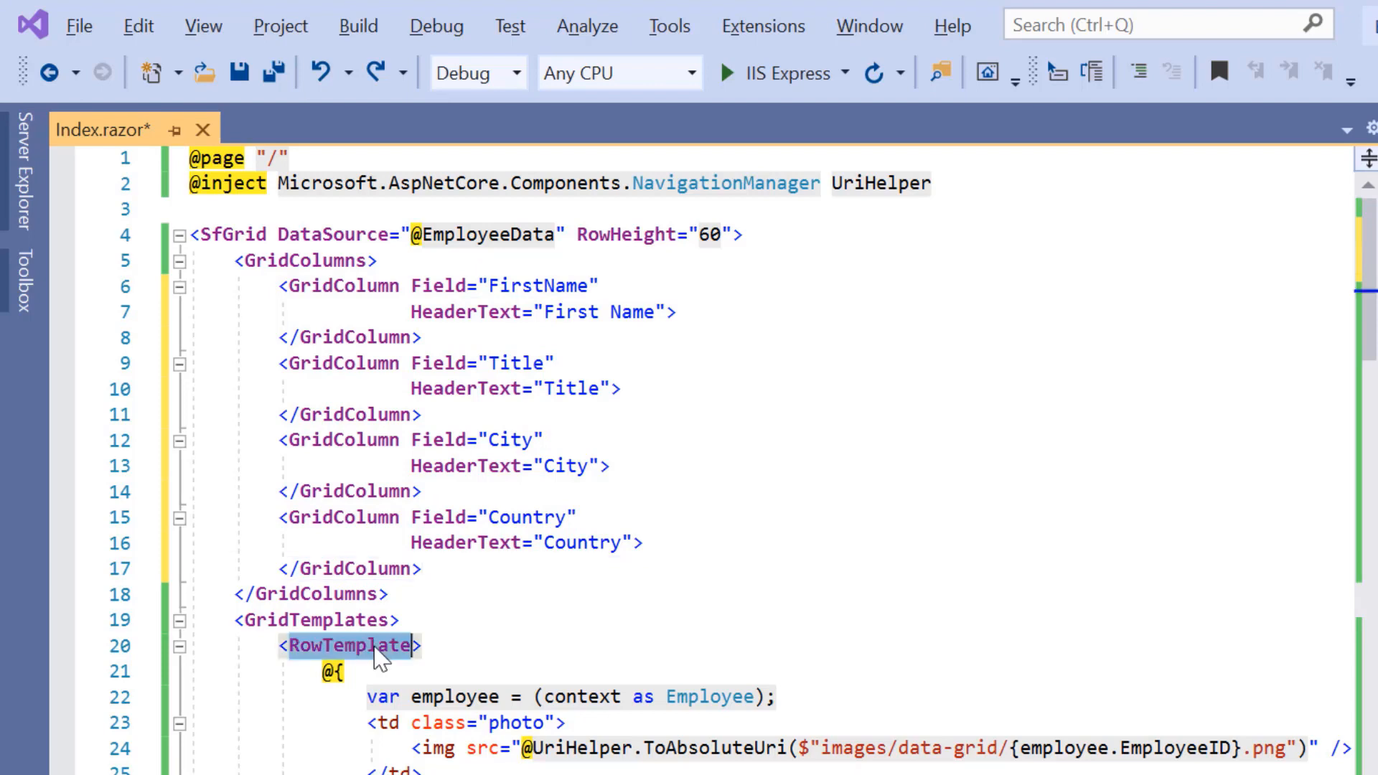
- Rename RowTemplate to DetailTemplate and review the styles below
{"action": "type", "text": "Detail>"}
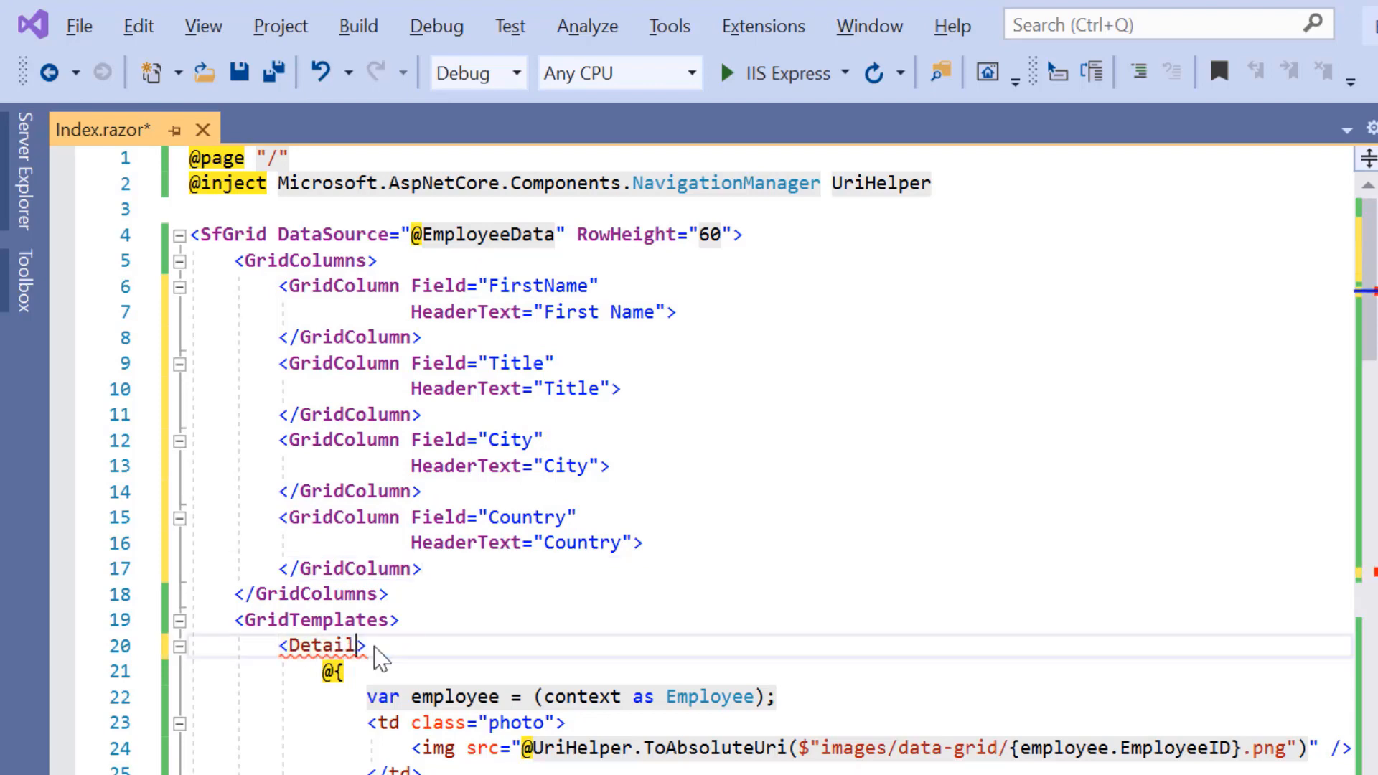
{"action": "scroll", "scroll_direction": "down", "scroll_amount": 3}
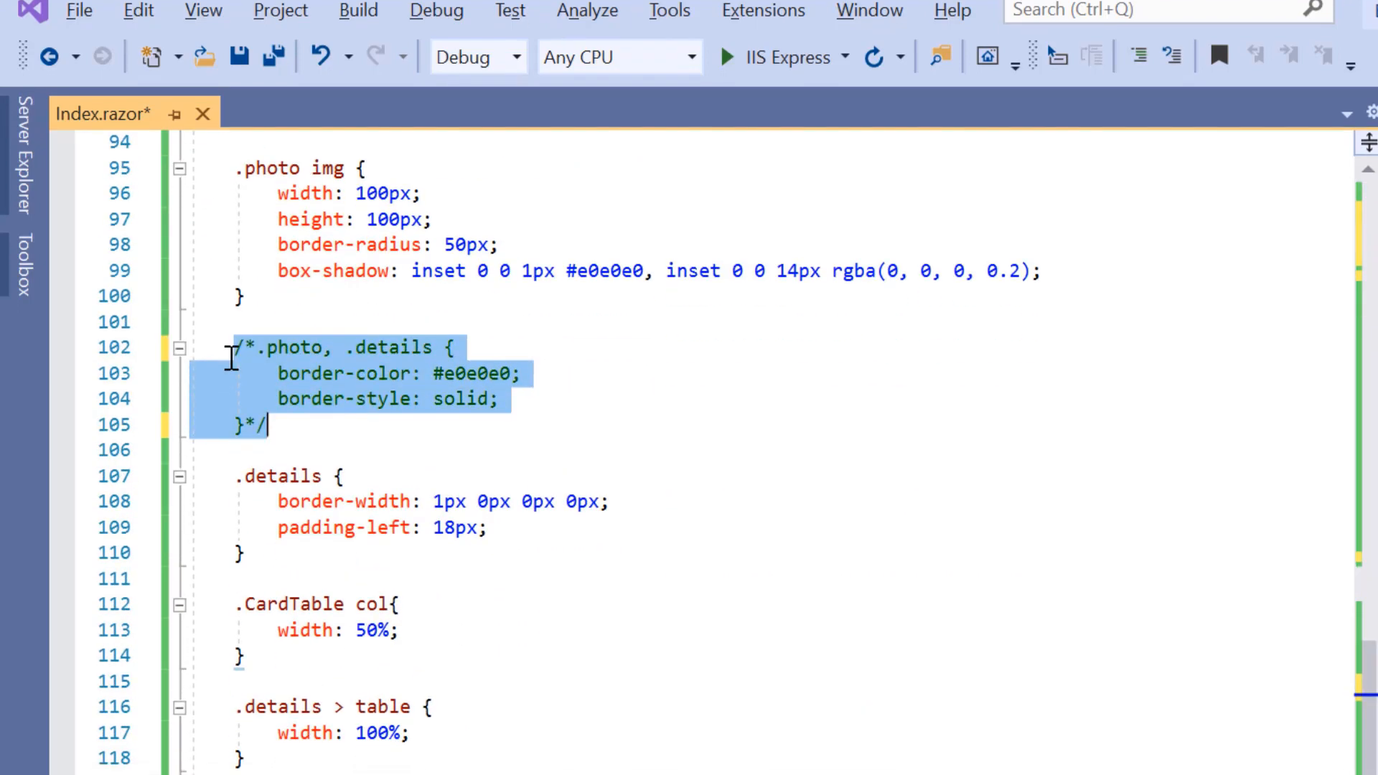
{"action": "scroll", "scroll_direction": "down", "scroll_amount": 3}
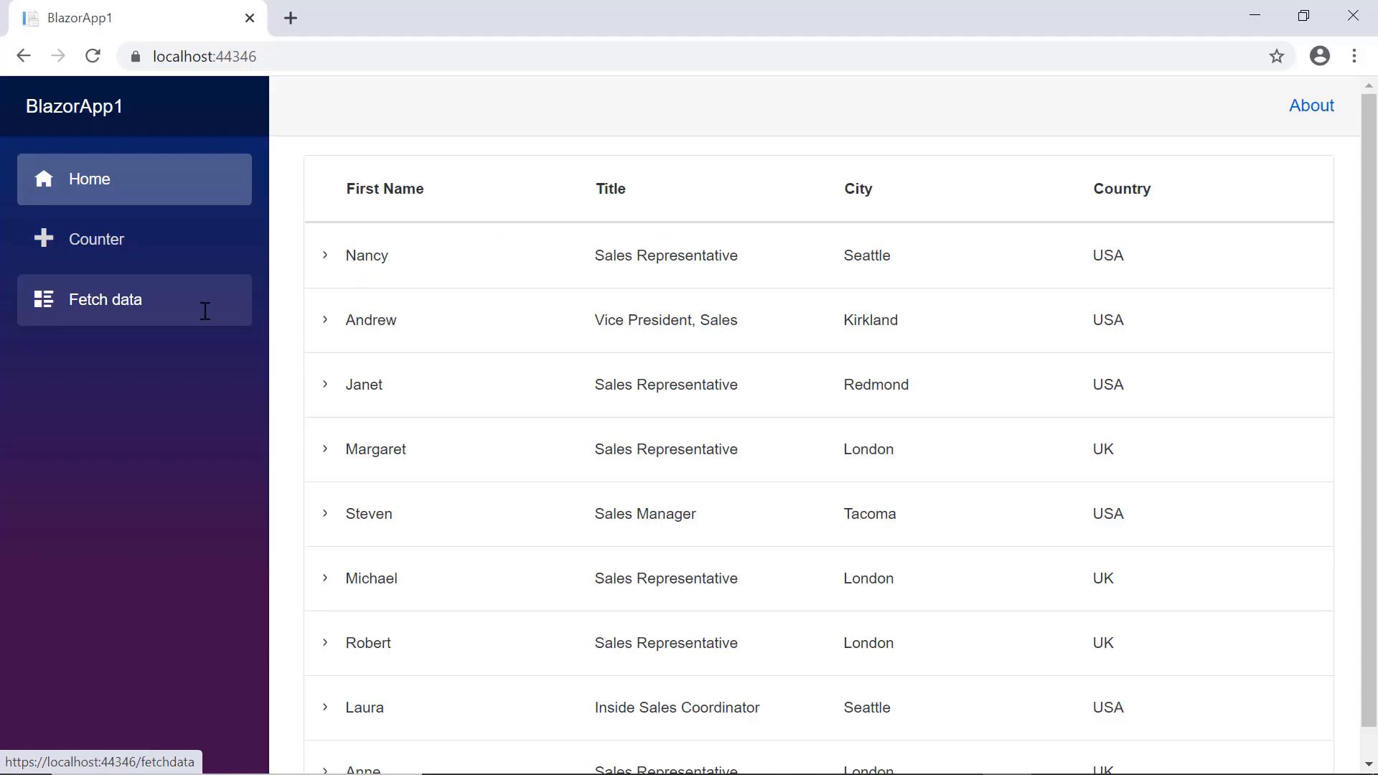
- Refresh the page and expand Nancy's row to show her photo and employee details
{"action": "left_click", "coordinate": [389, 189]}
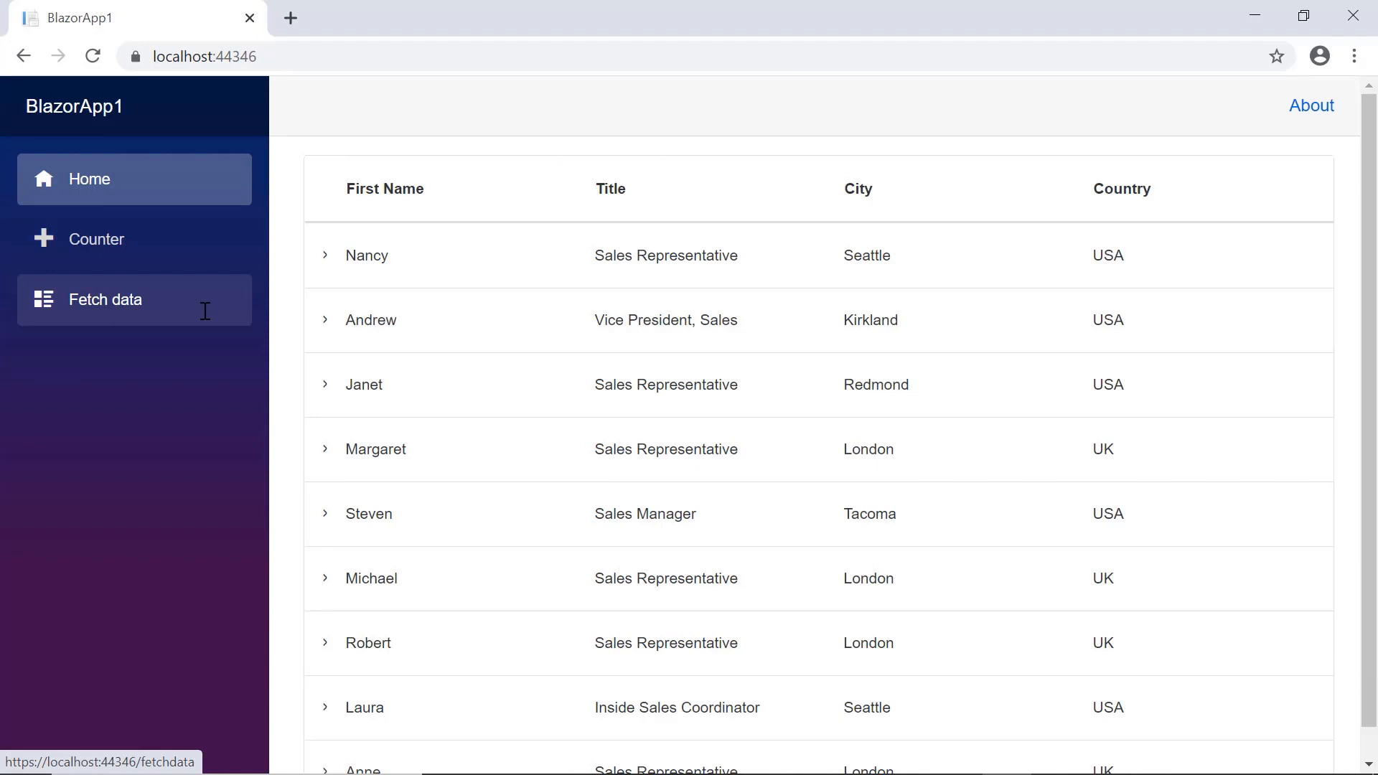
{"action": "left_click", "coordinate": [326, 255]}
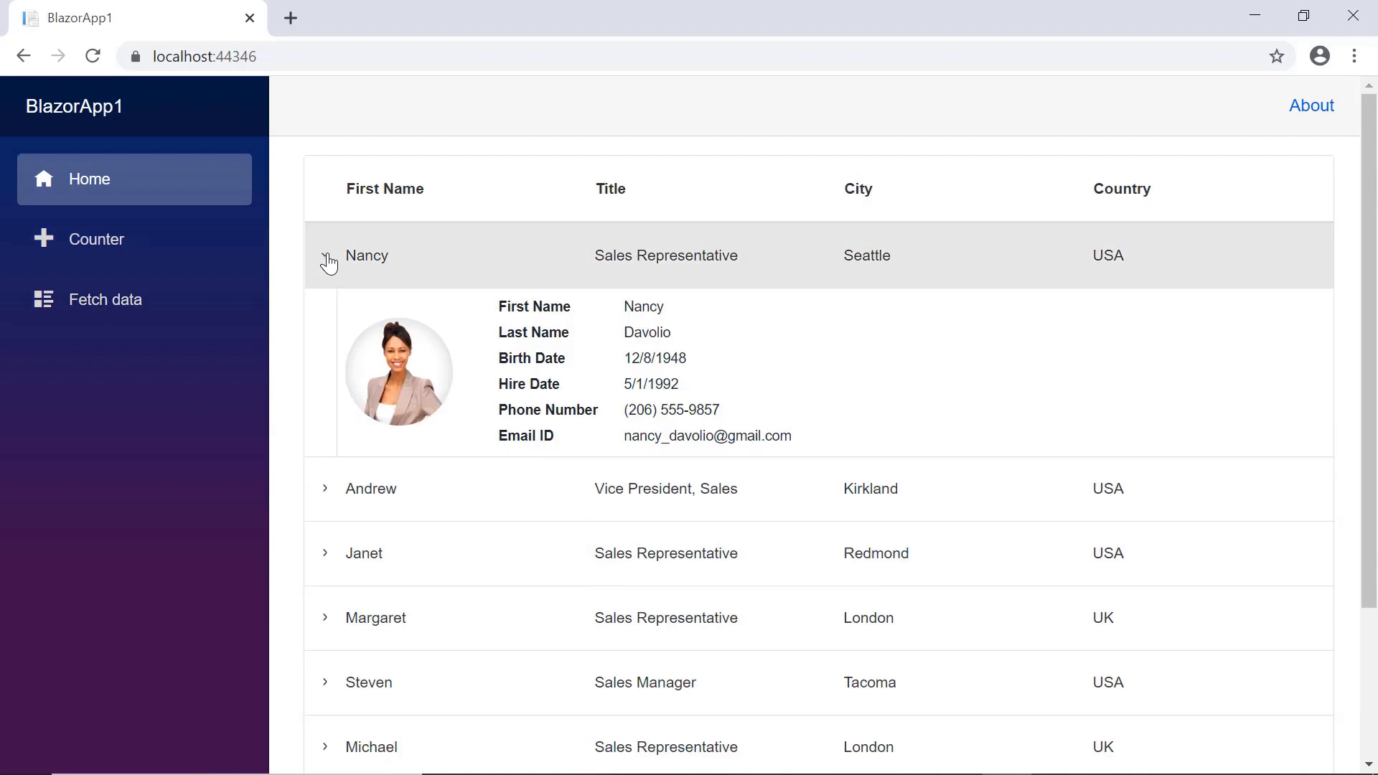
{"action": "left_click", "coordinate": [324, 488]}
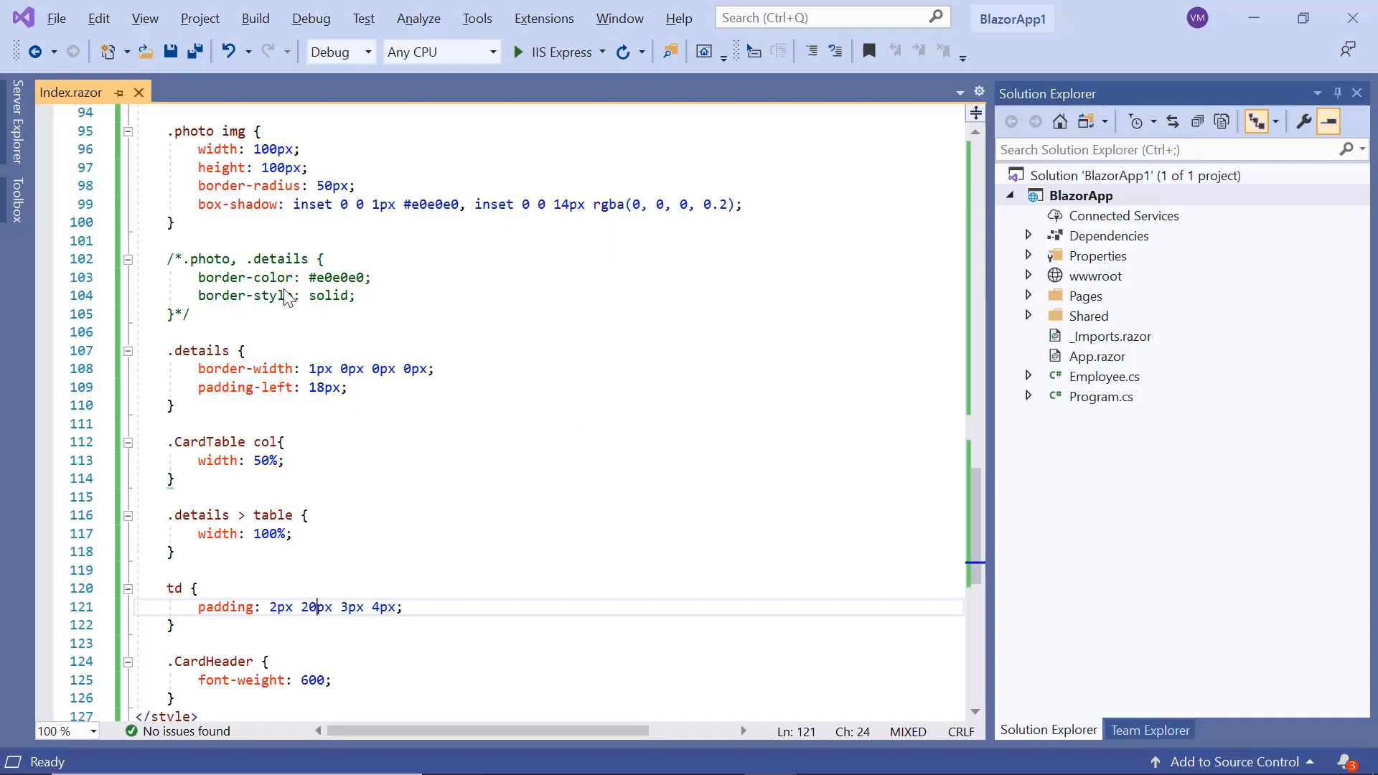
{"action": "mouse_move", "coordinate": [957, 477]}
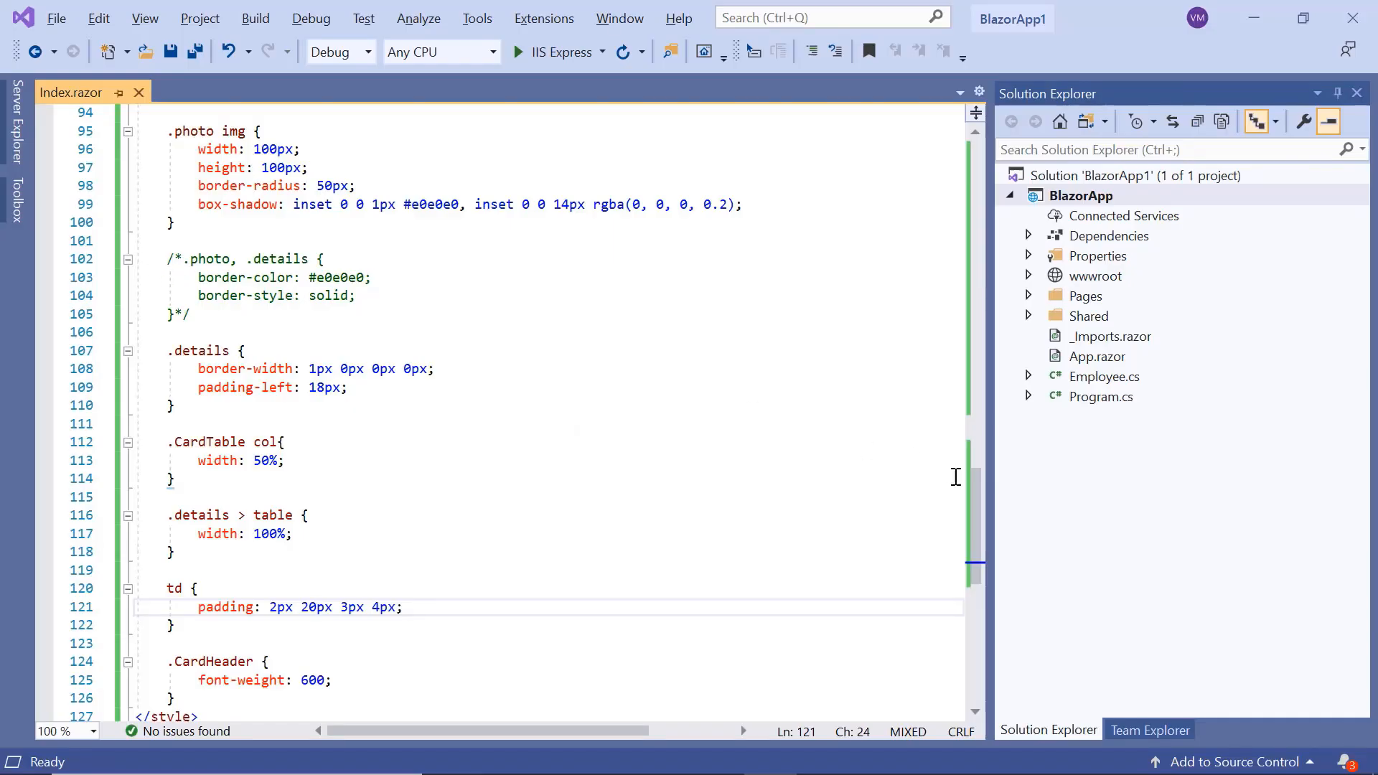
- Start a new .e-grid .e-altrow CSS rule on a line below the .CardHeader style
{"action": "scroll", "scroll_direction": "down", "scroll_amount": 3}
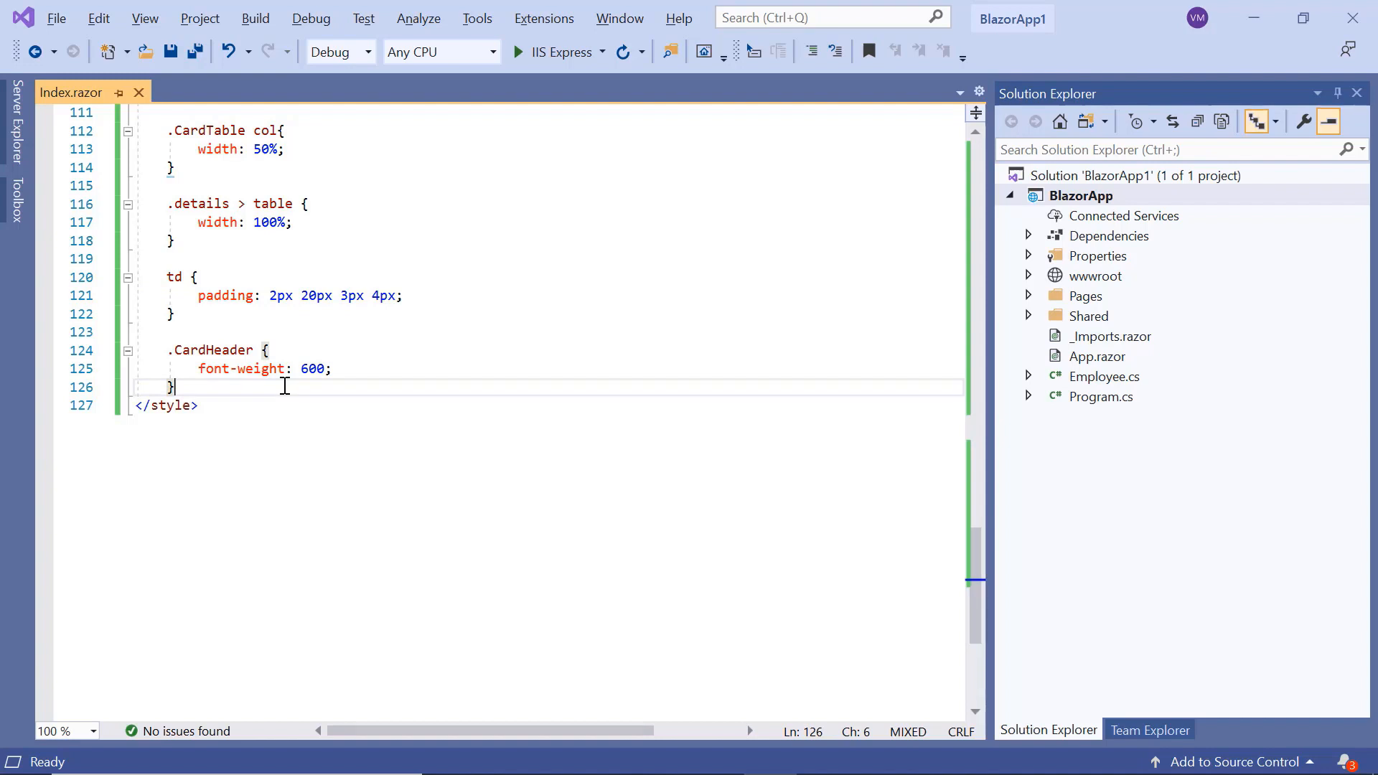
{"action": "key", "text": "enter"}
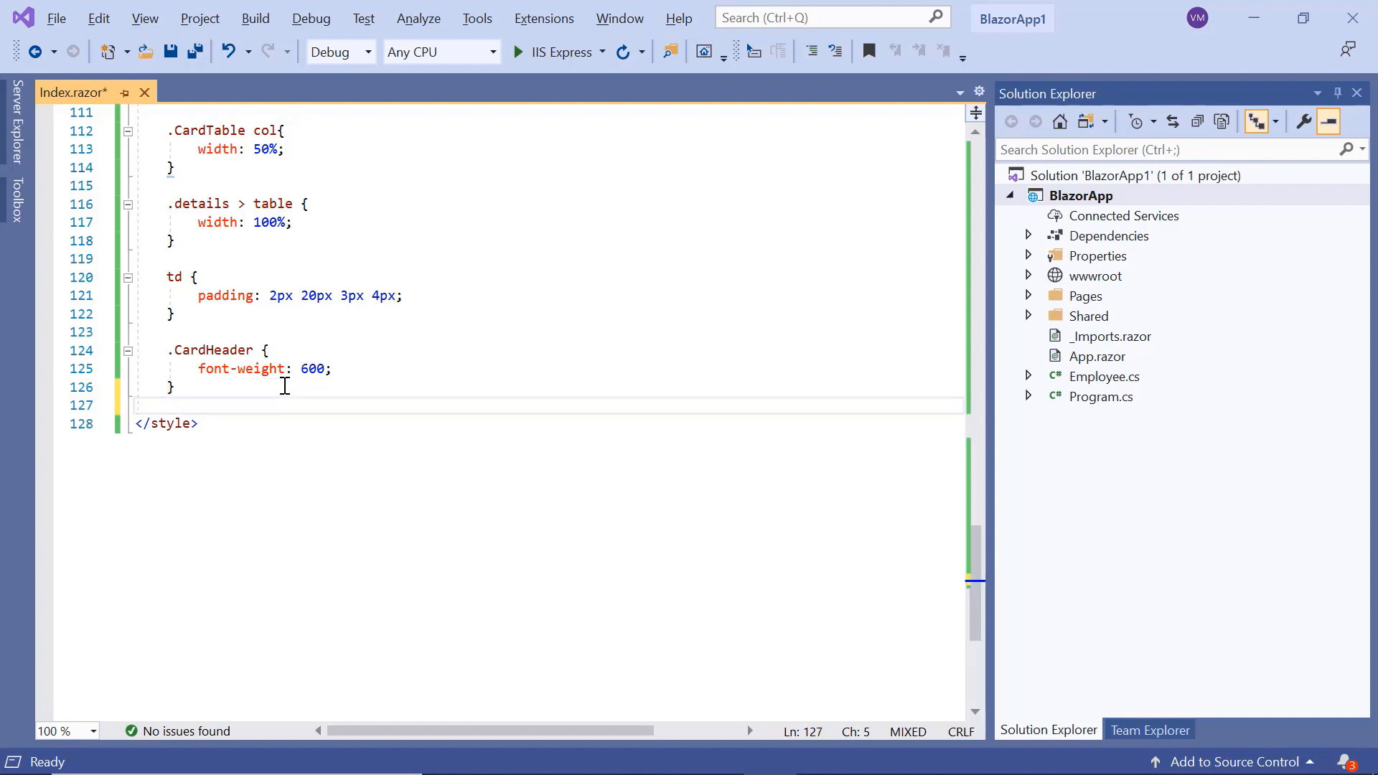
{"action": "type", "text": ".e-grid .e-altro"}
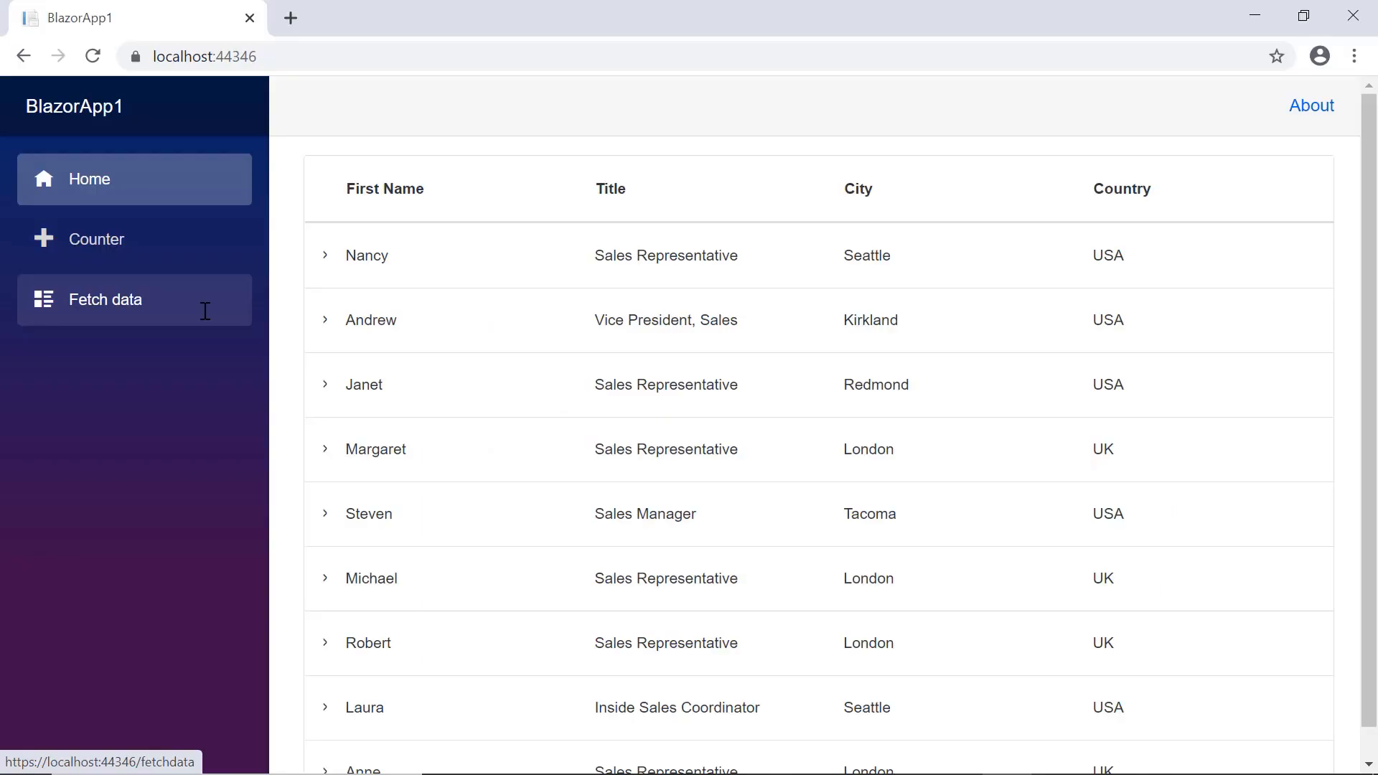
{"action": "left_click", "coordinate": [326, 255]}
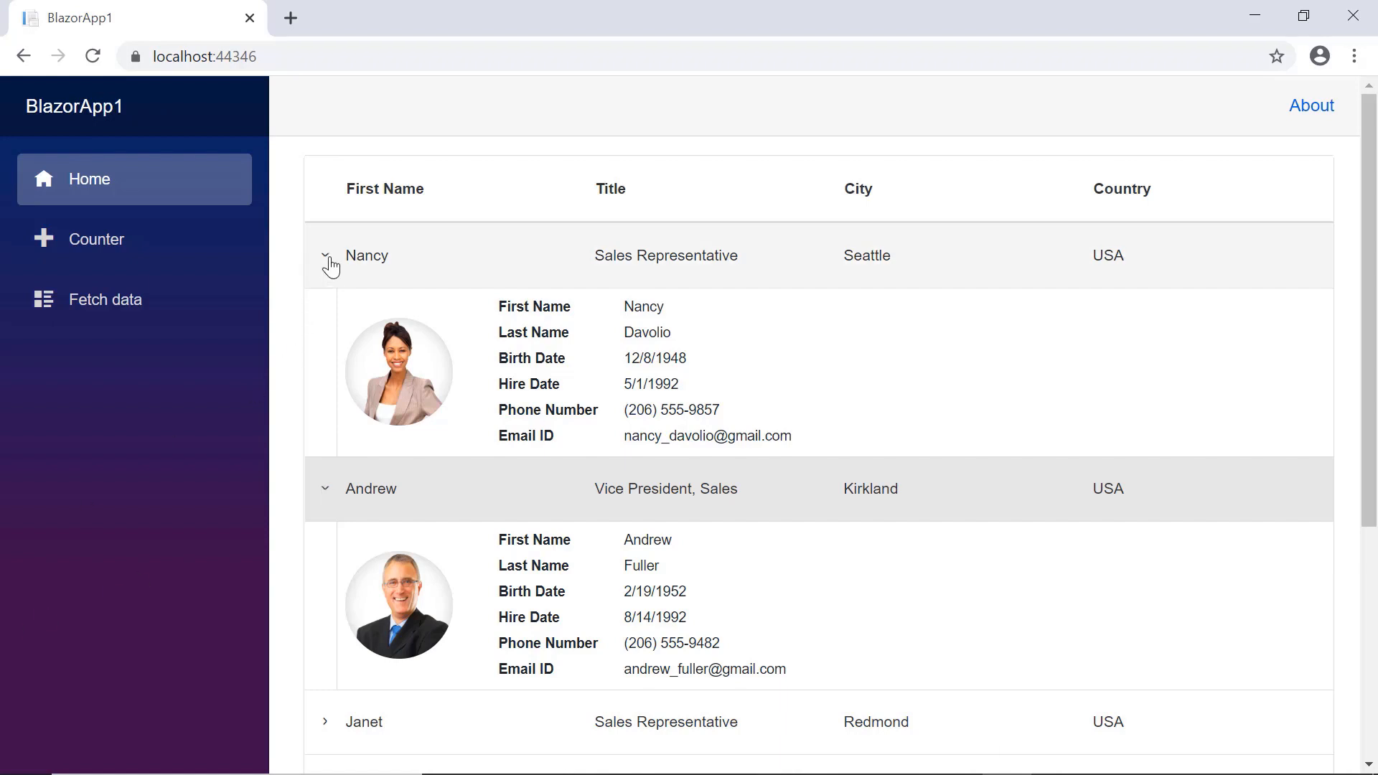
{"action": "left_click", "coordinate": [326, 256]}
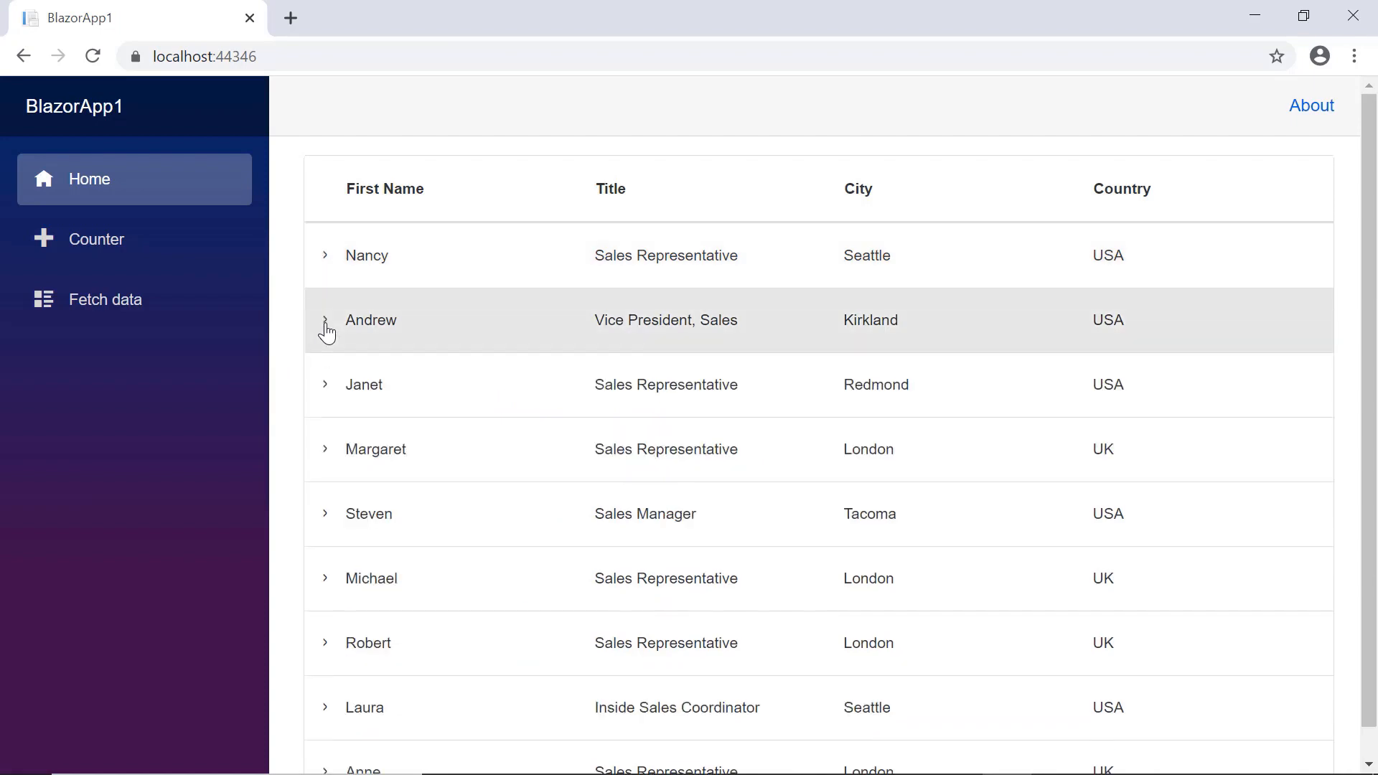